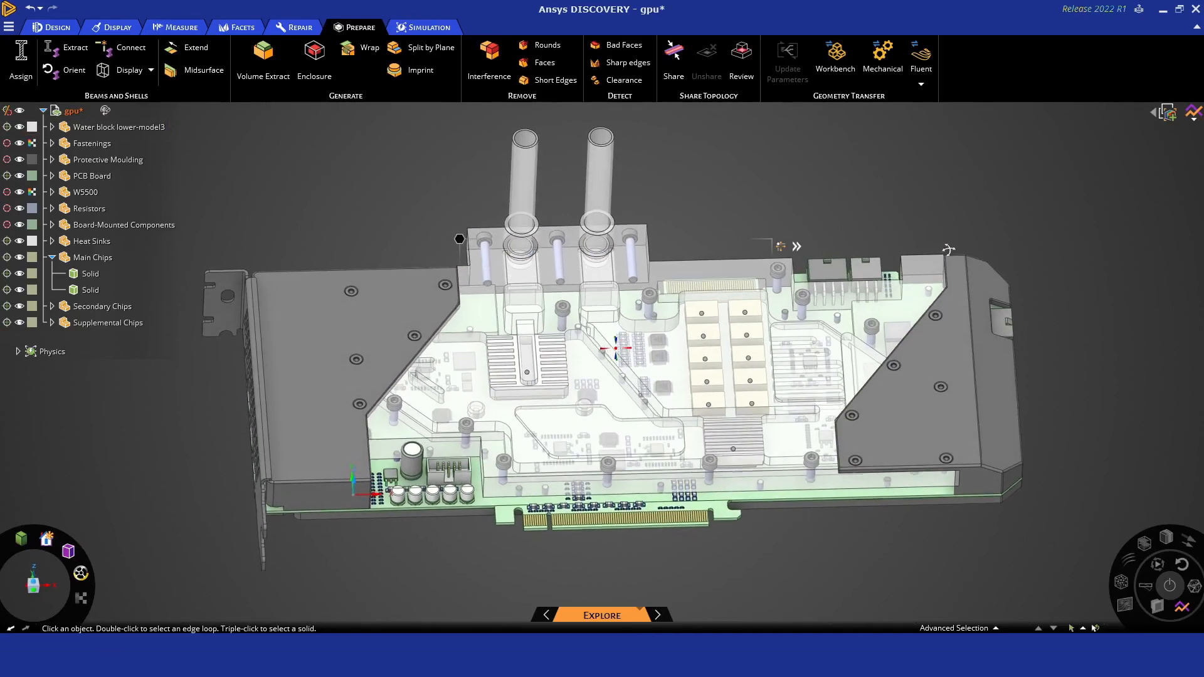
# Hide the protective moulding, fastenings, resistors and board-mounted components, then locate the main chip
pyautogui.click(106, 159)
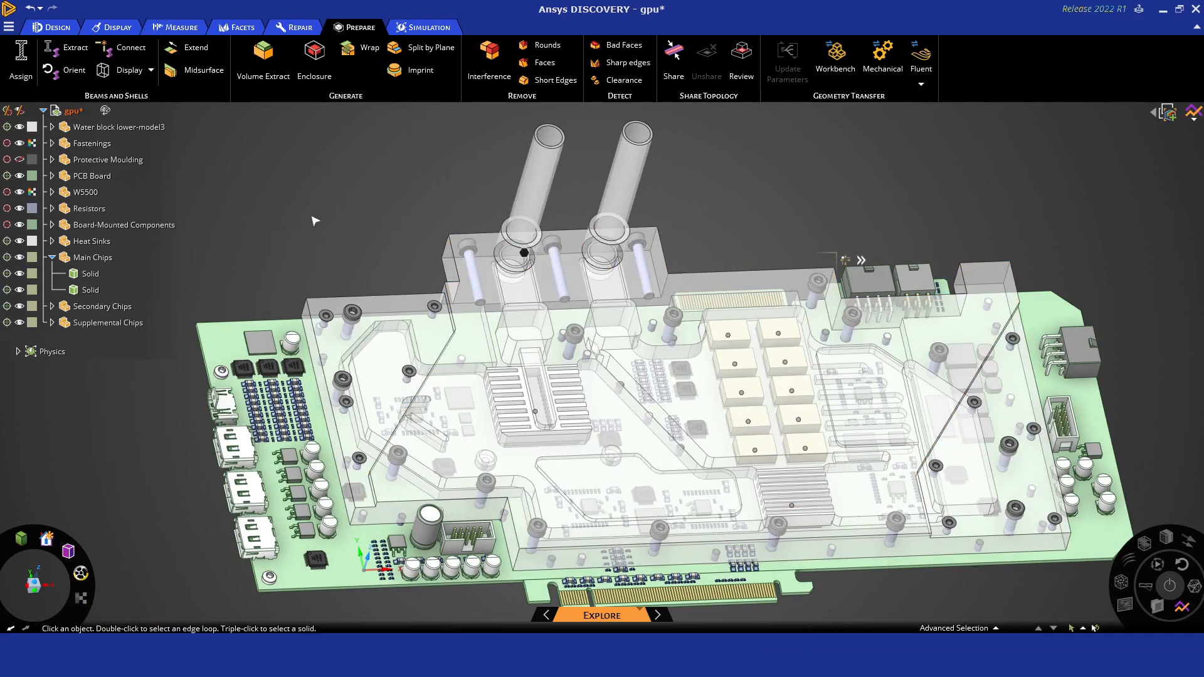
pyautogui.click(90, 143)
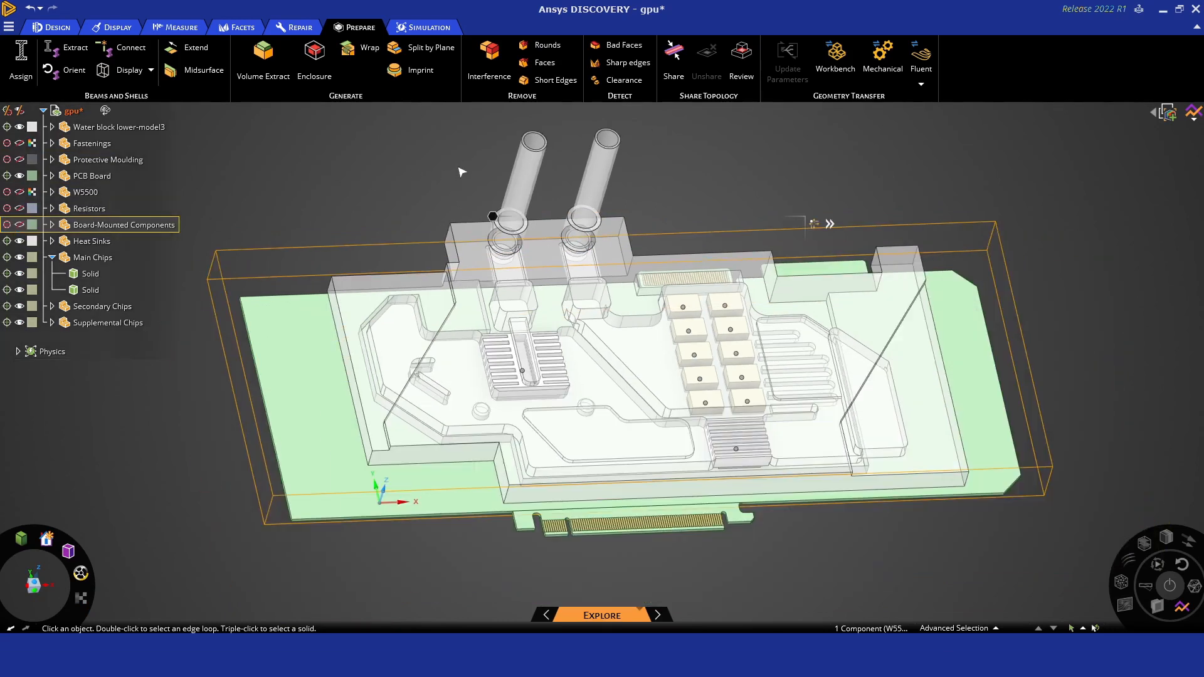
pyautogui.click(90, 274)
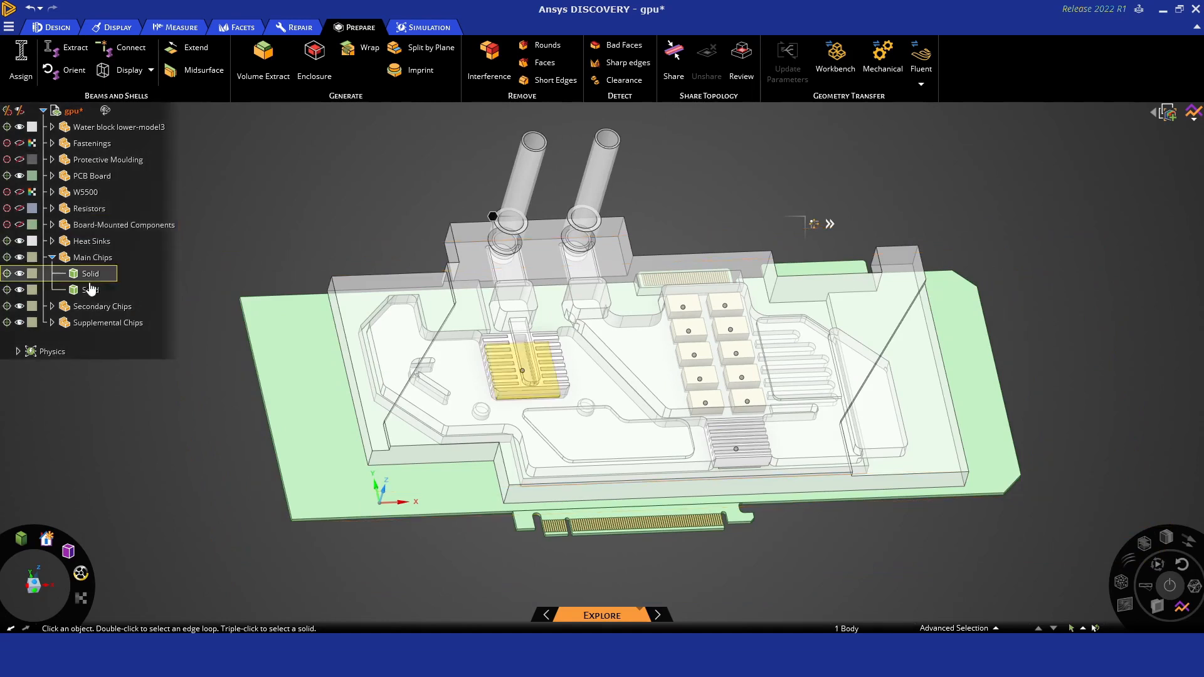
# Expand the Heat Sinks group to find both heat sink bodies and a supplemental chip
pyautogui.click(92, 241)
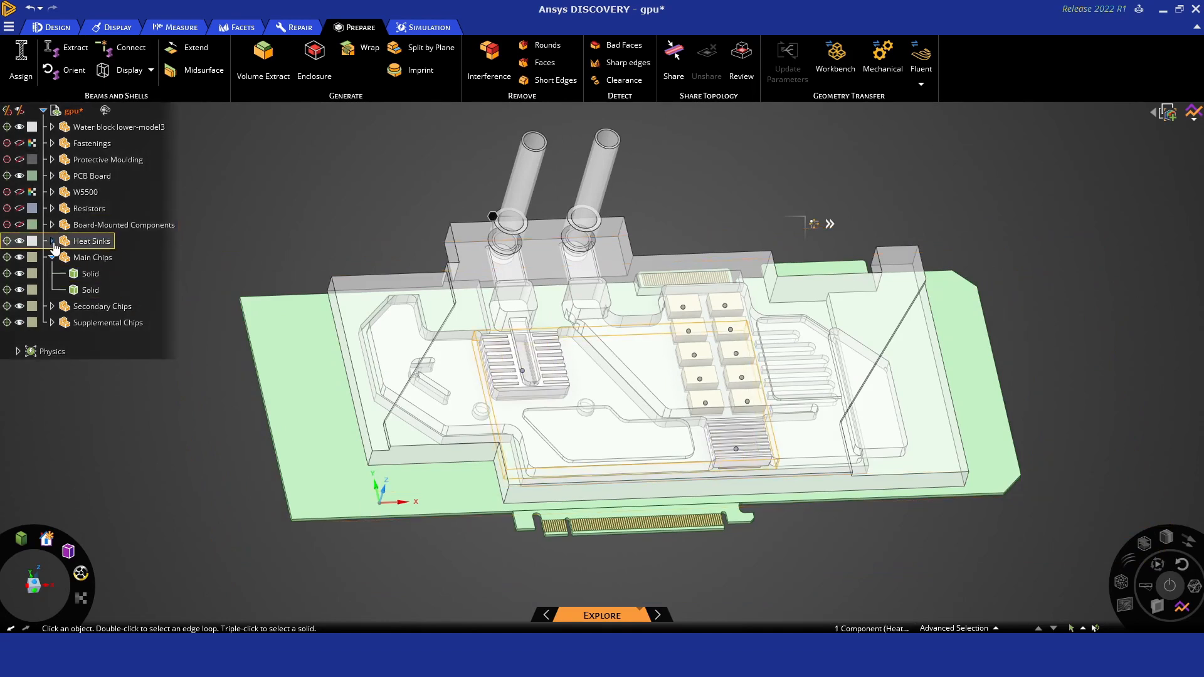
pyautogui.click(59, 240)
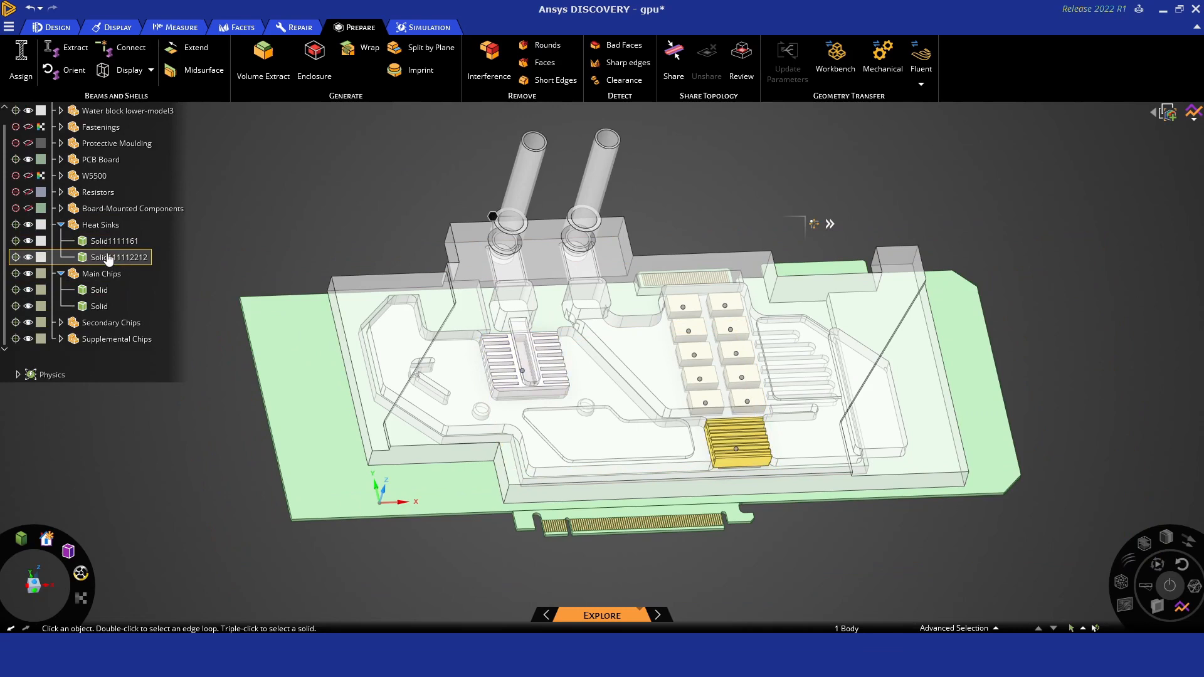
pyautogui.click(99, 289)
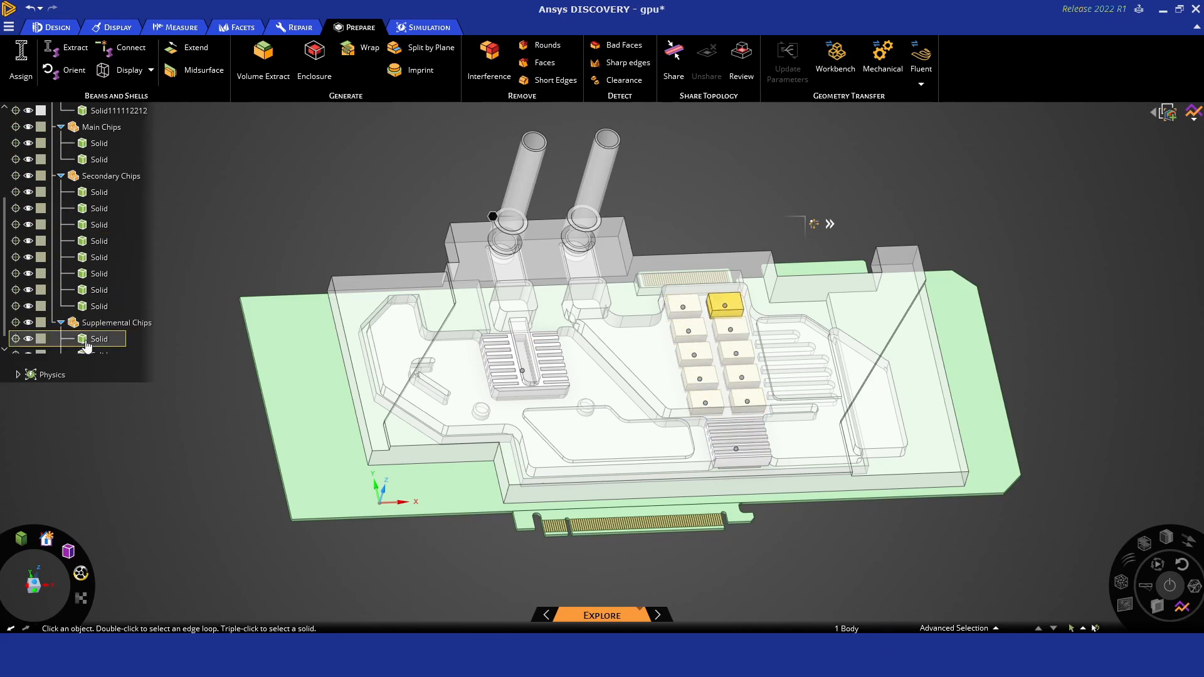
pyautogui.click(99, 240)
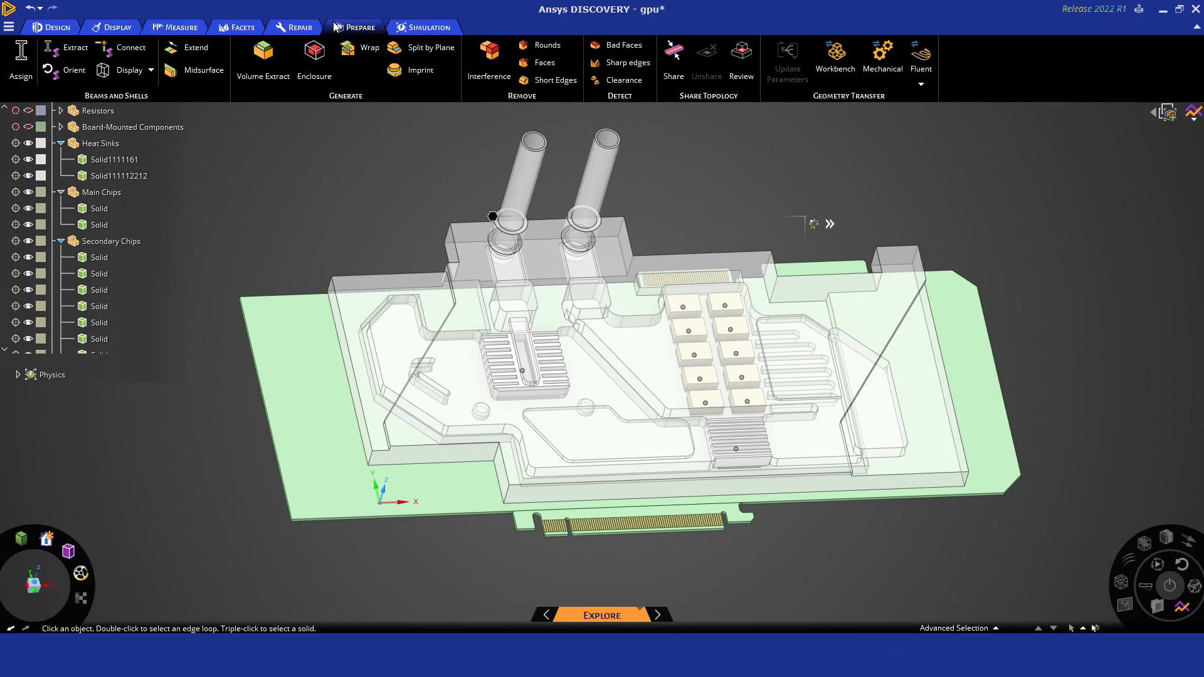
pyautogui.click(263, 58)
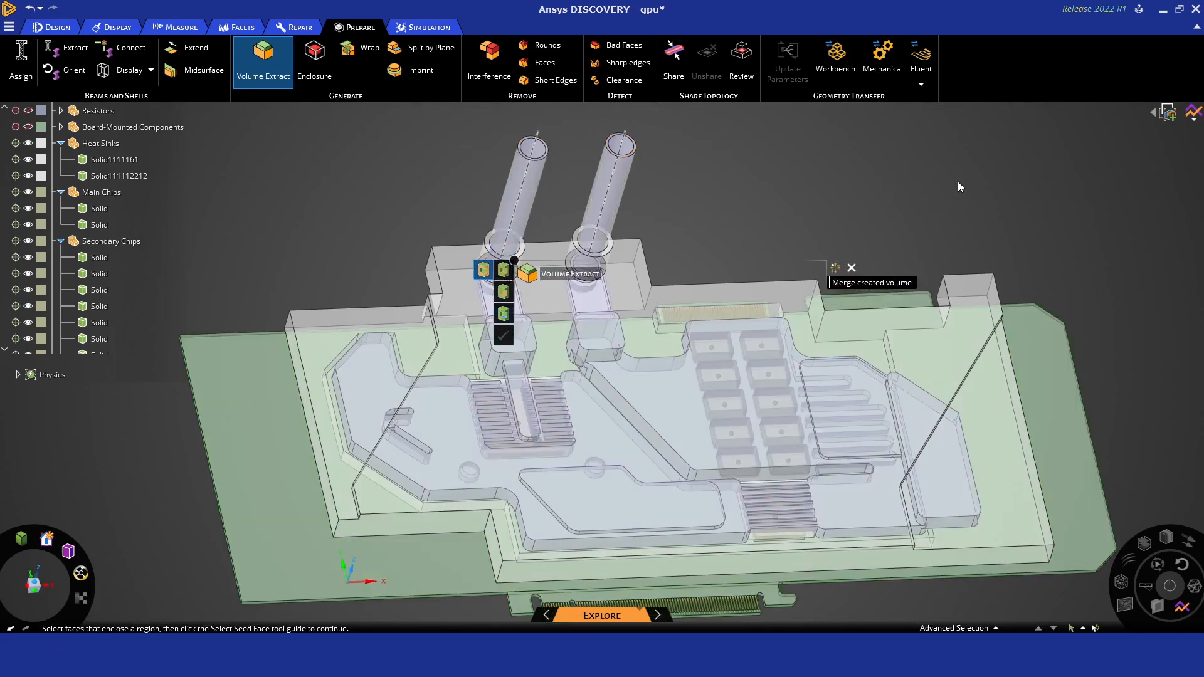
# Extract the water block's internal coolant volume and show it alone from the top
pyautogui.rightClick(531, 148)
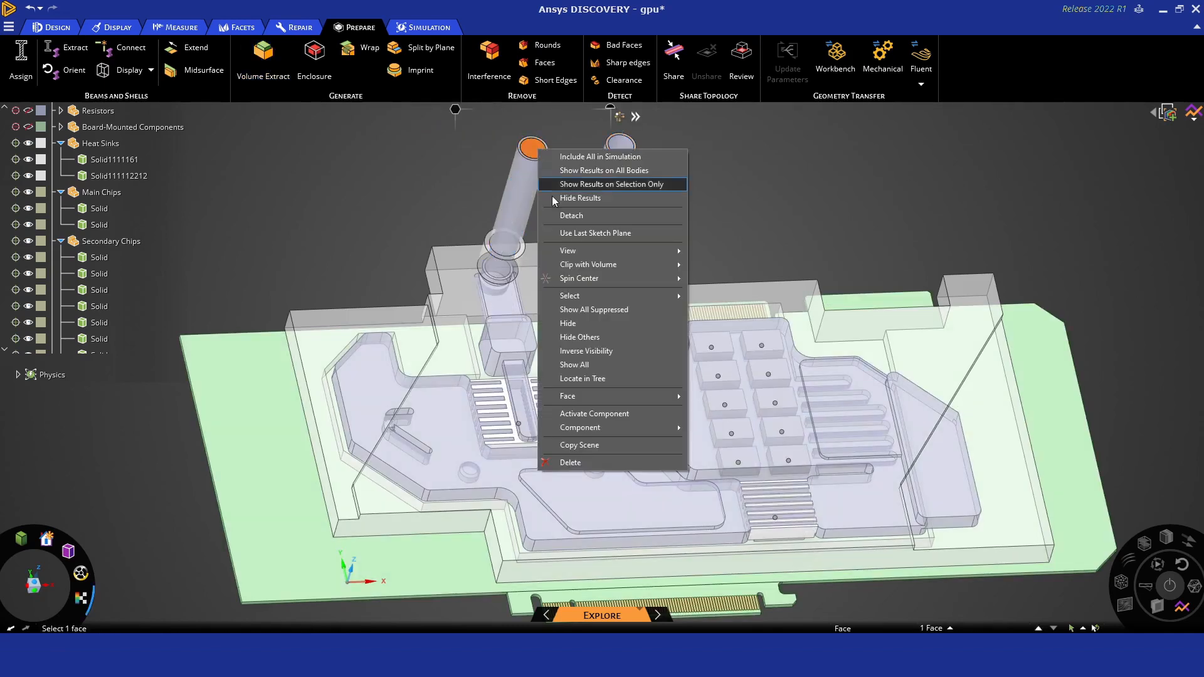
pyautogui.click(323, 465)
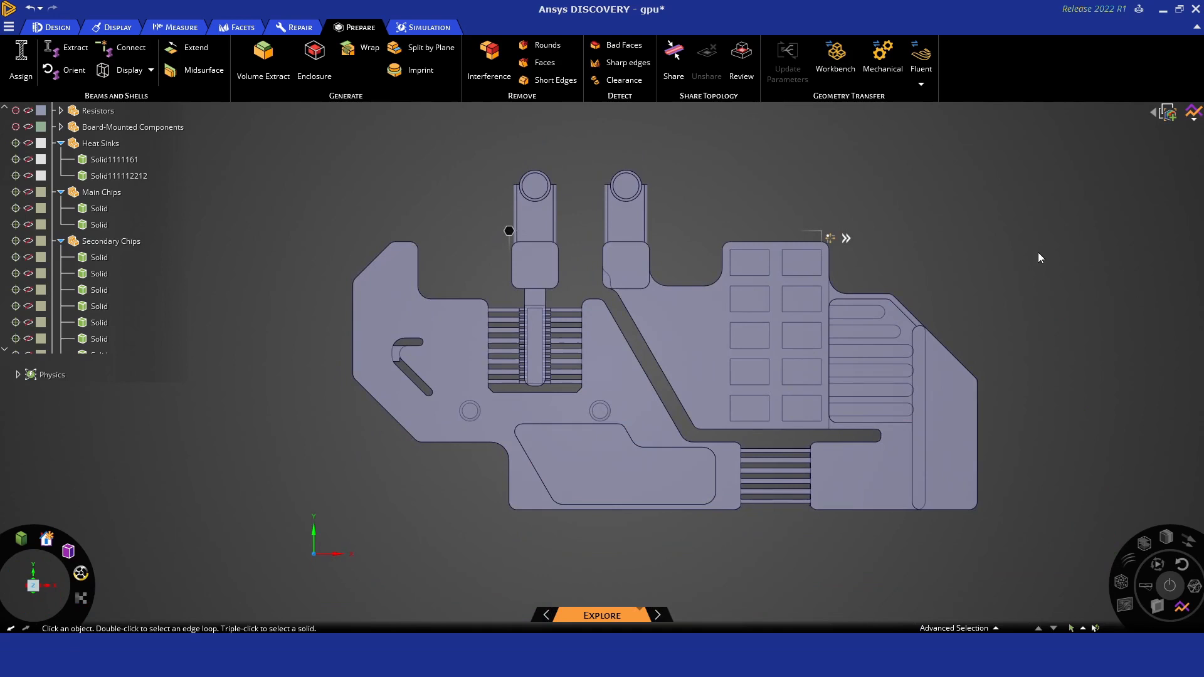
# In the Physics setup, review the copper, PVC plastic and liquid water material assignments
pyautogui.click(428, 27)
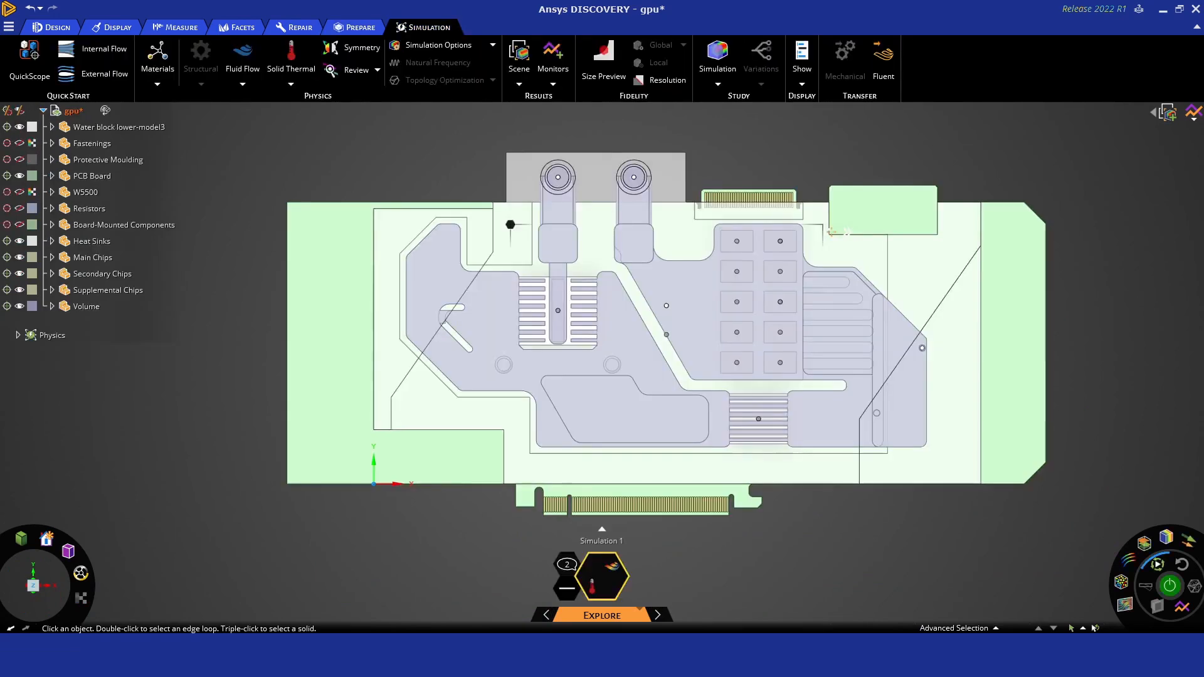
pyautogui.click(73, 109)
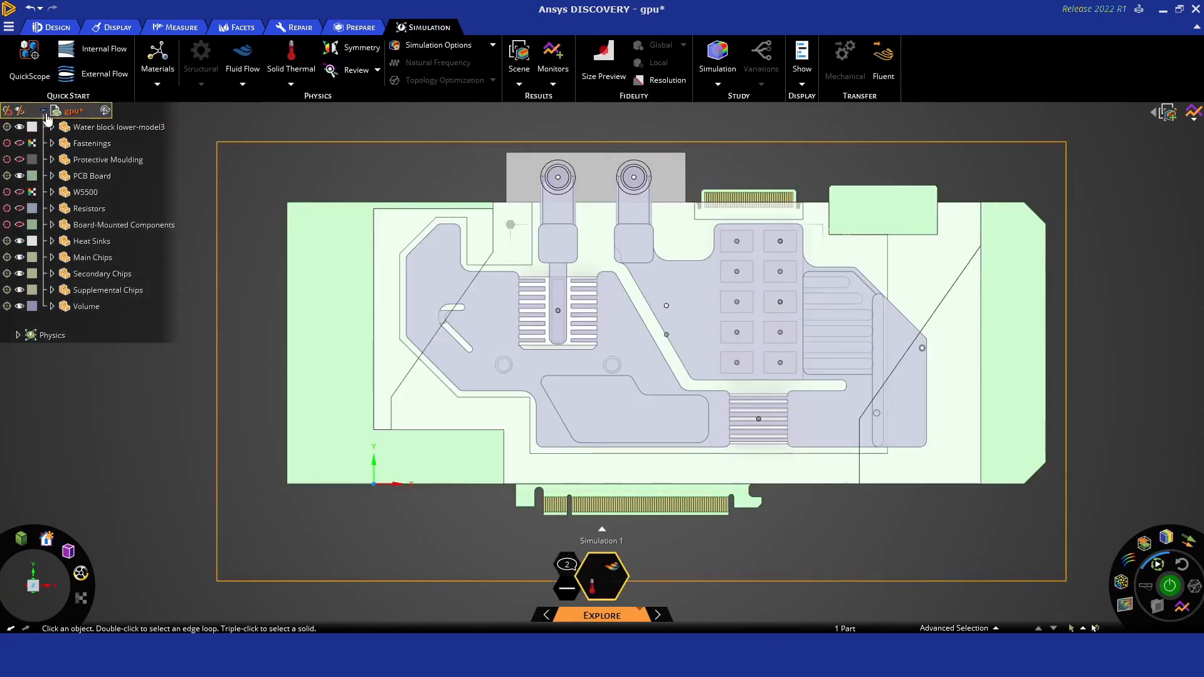
pyautogui.click(44, 110)
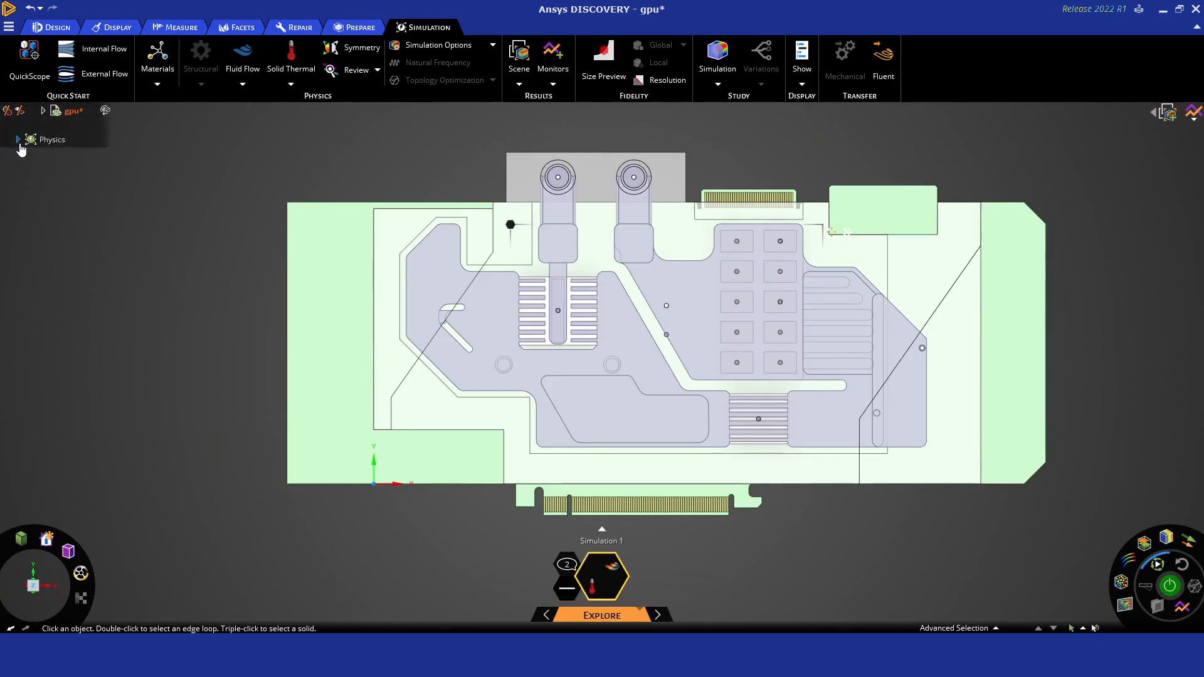
pyautogui.click(17, 139)
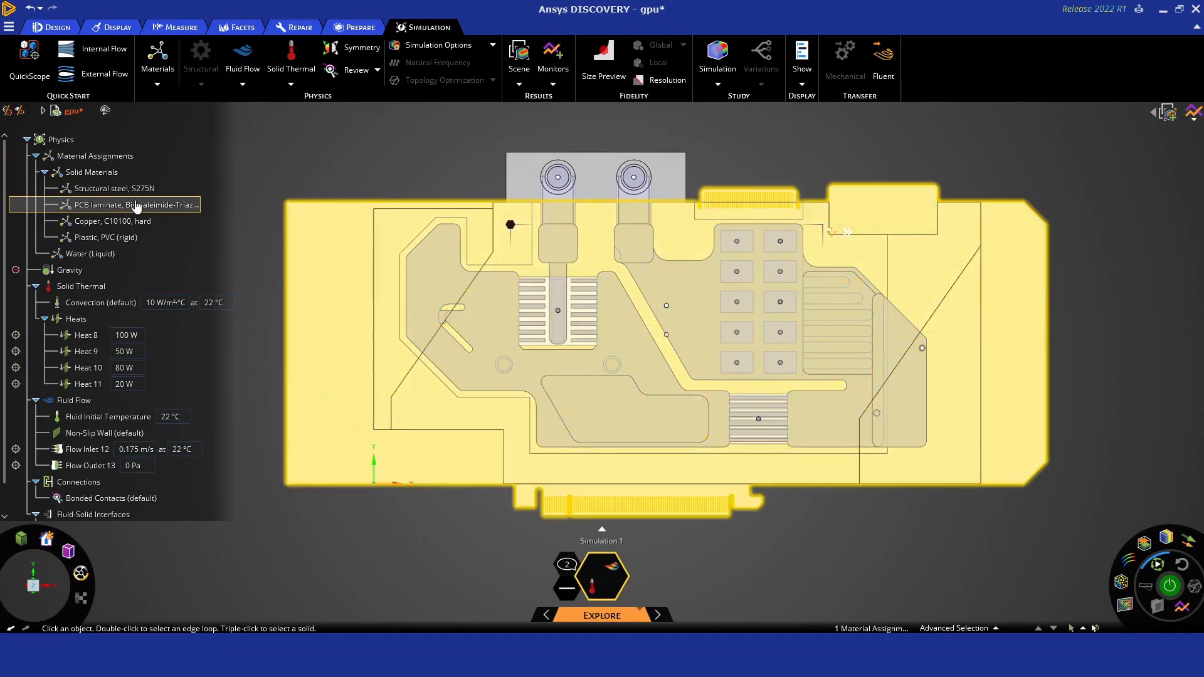
pyautogui.click(112, 222)
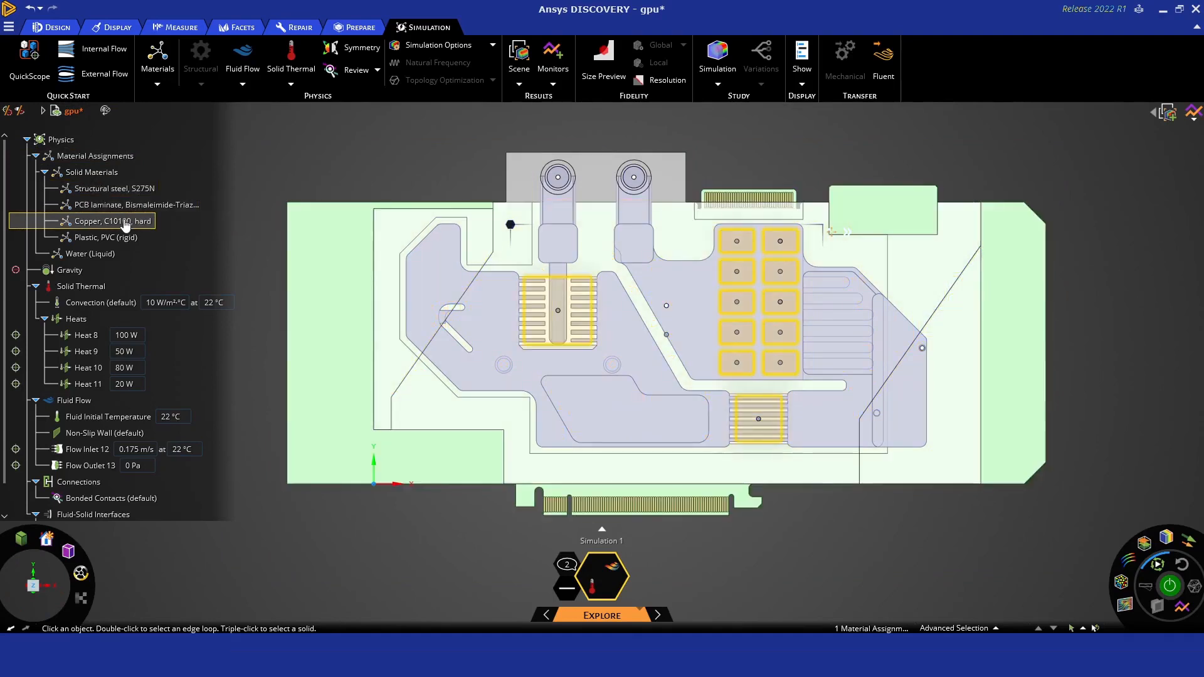
pyautogui.click(106, 236)
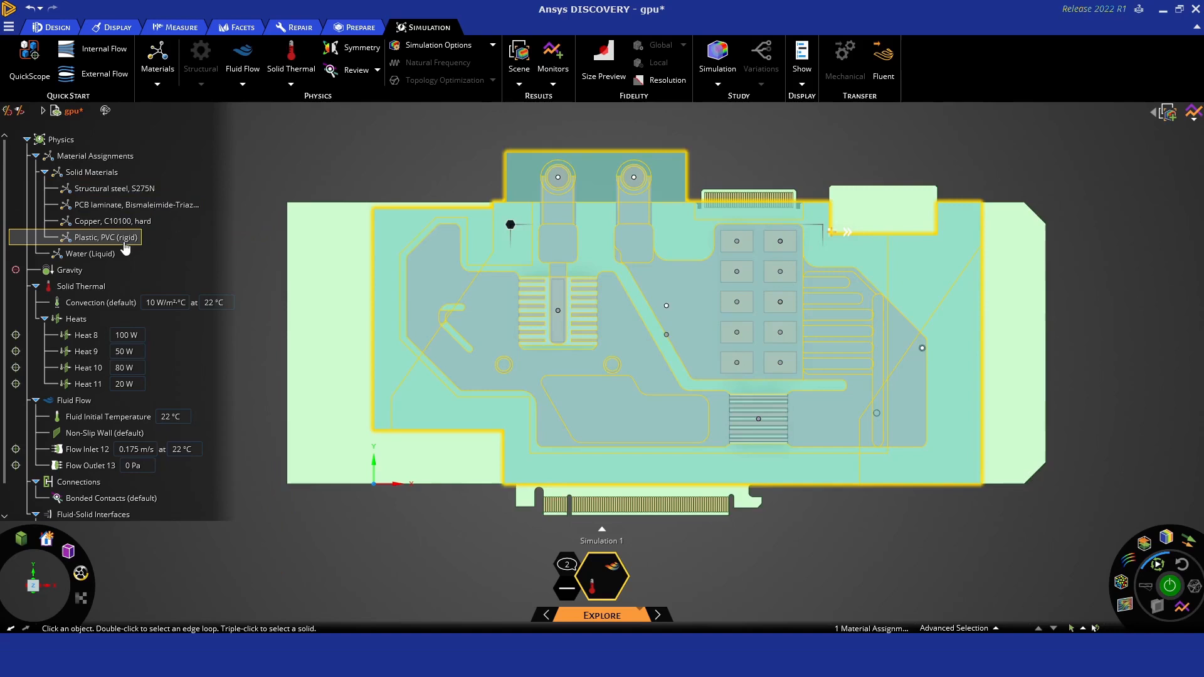
pyautogui.click(90, 253)
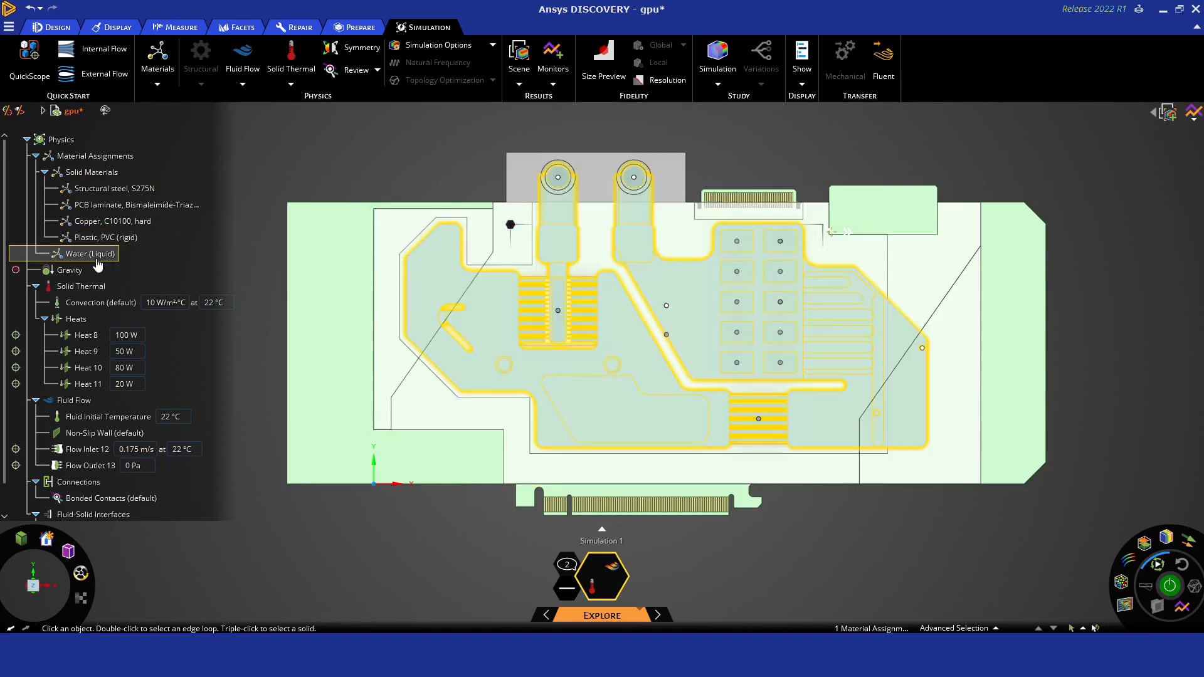
# Review the Heat 8–11 loads, set Heat 11 to 0 W, and configure the 0.175 m/s, 22 °C inlet
pyautogui.click(86, 335)
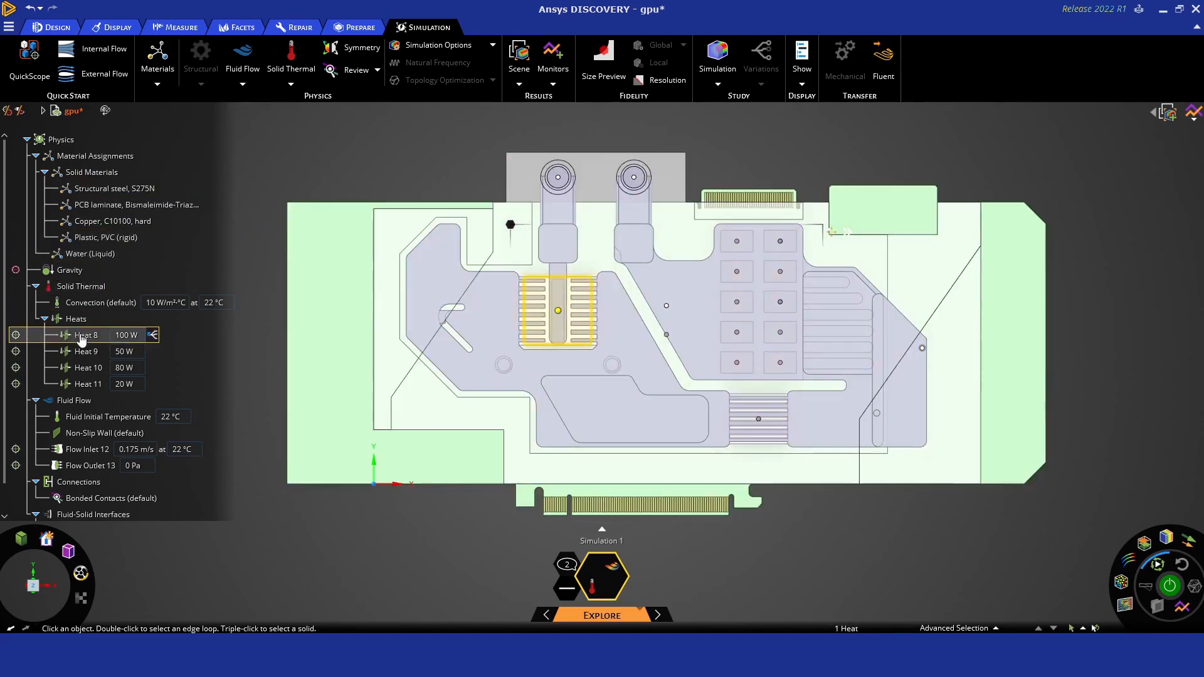
pyautogui.click(86, 351)
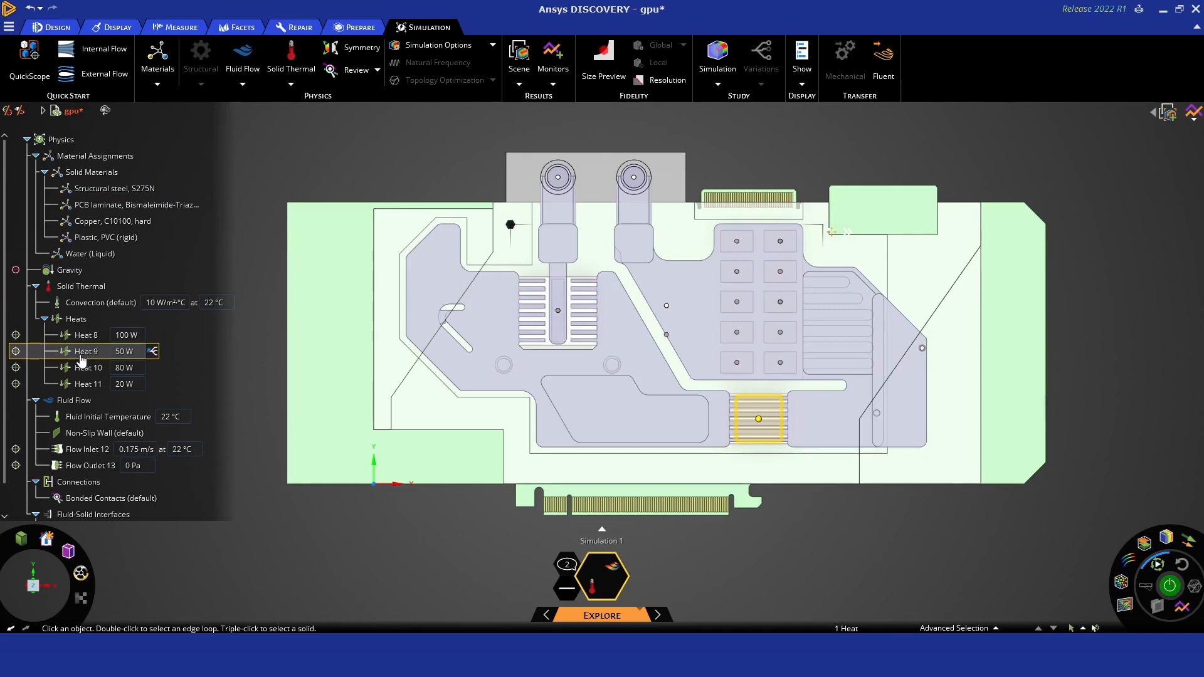
pyautogui.click(88, 384)
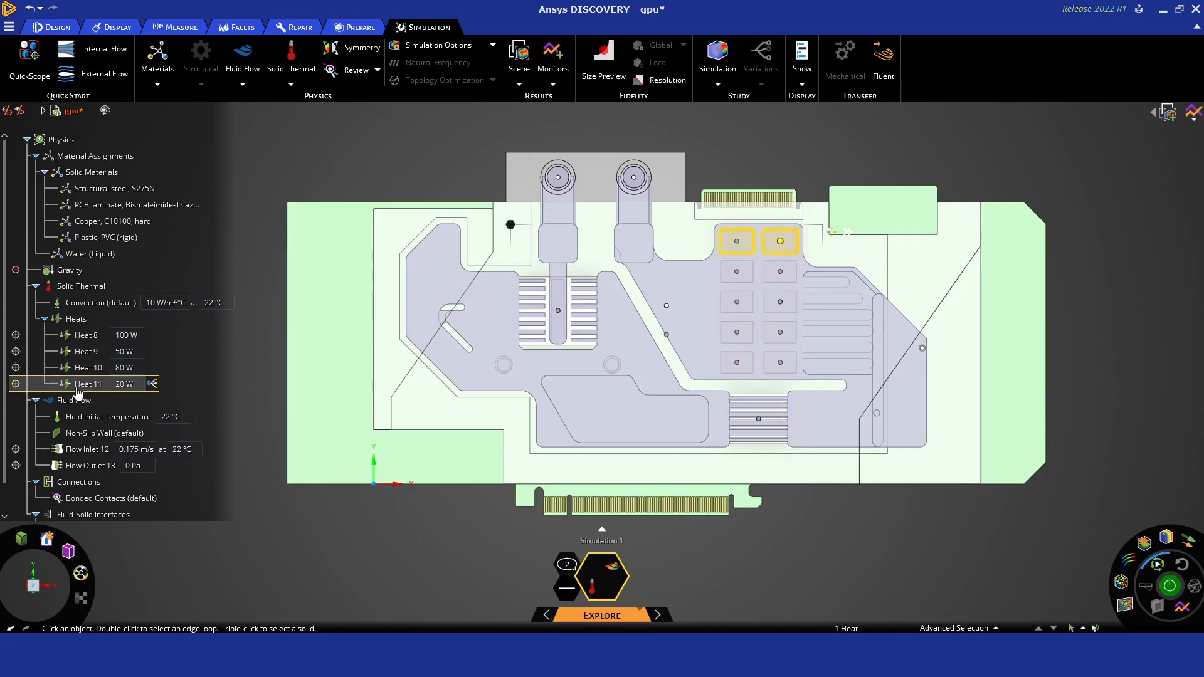
pyautogui.doubleClick(124, 383)
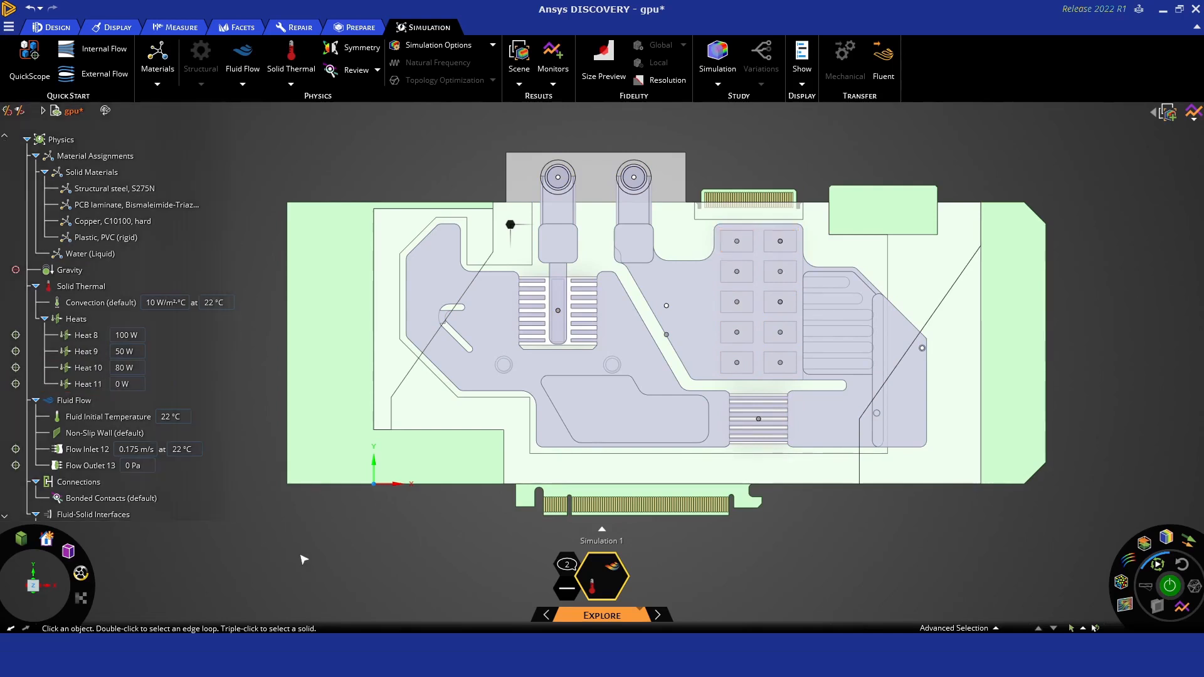
pyautogui.click(86, 449)
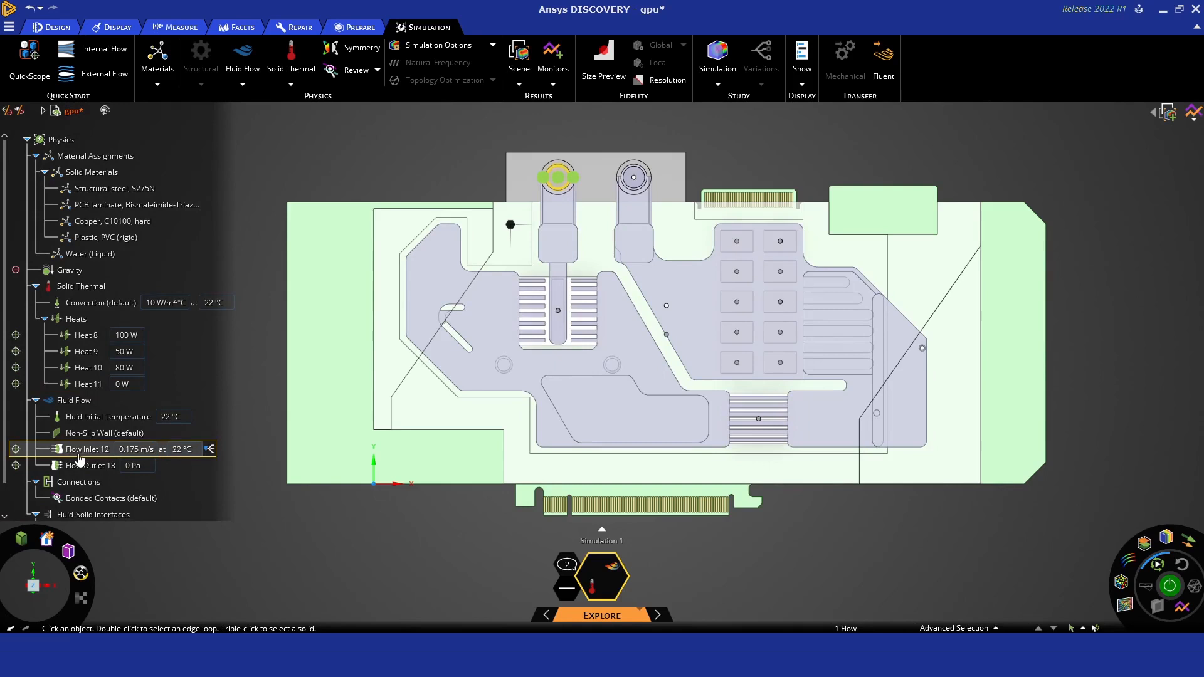
pyautogui.click(182, 449)
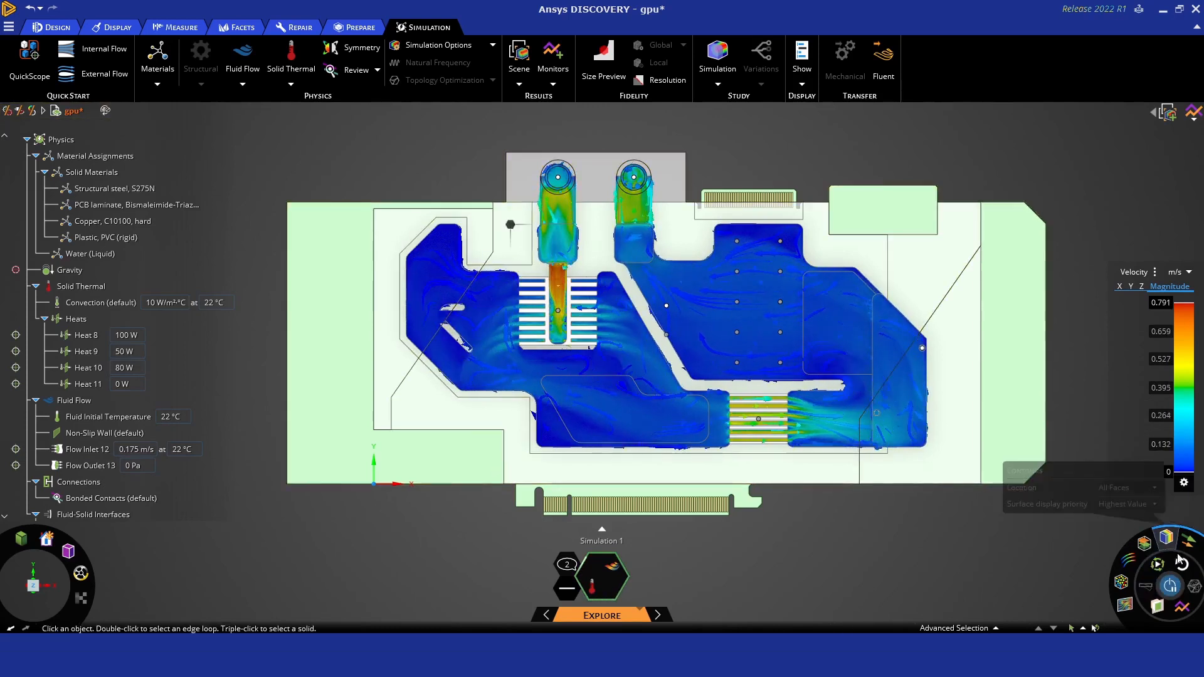
# Switch the result legend from Velocity to Temperature, showing chips peaking near 46.6 °C
pyautogui.click(1136, 272)
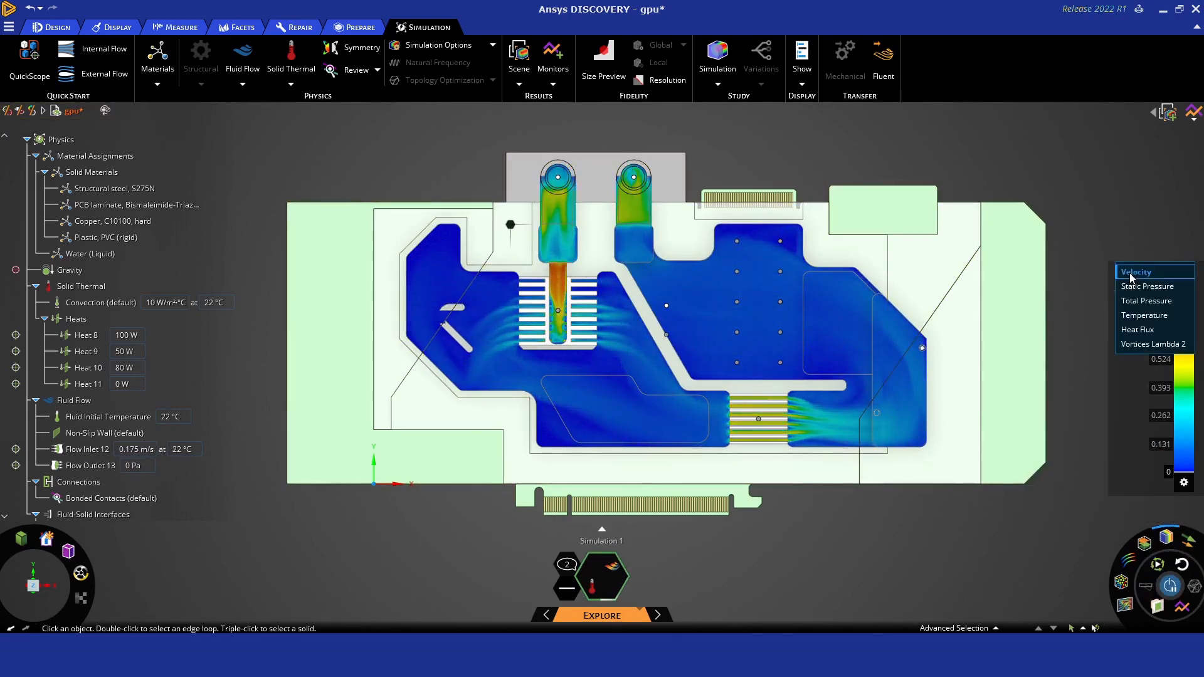
pyautogui.click(1144, 315)
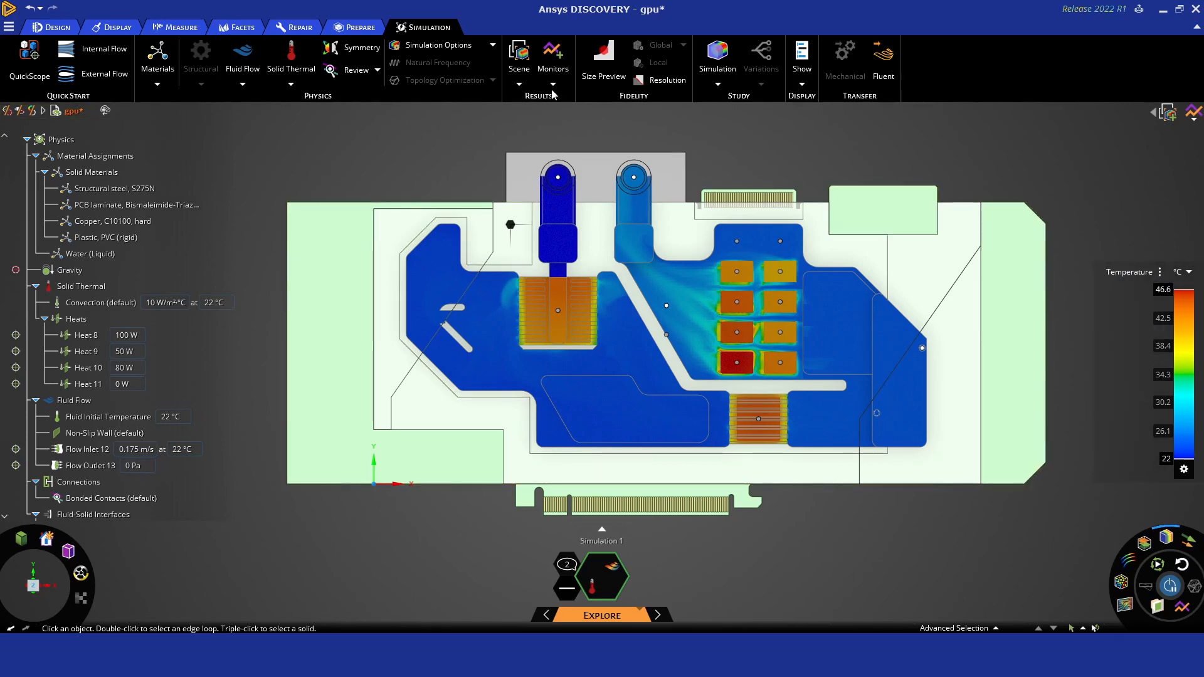
# Open the Main Chip 1, Main Chip 2 and Aux Comp 9 temperature monitor charts
pyautogui.click(552, 84)
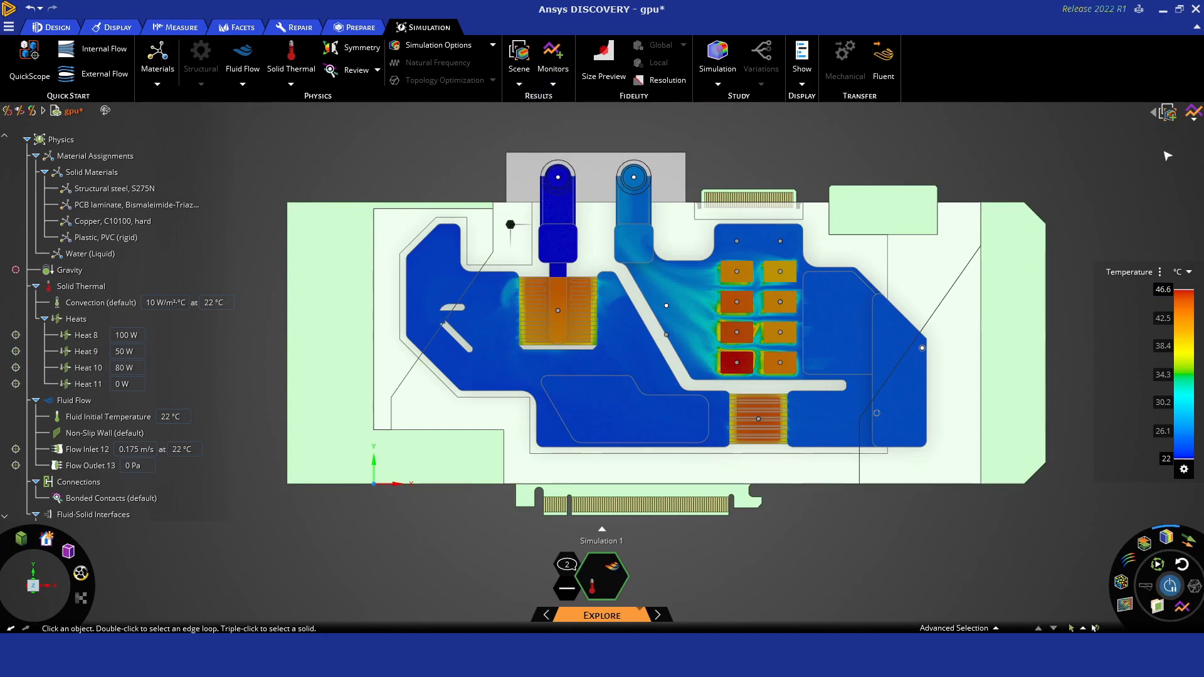
pyautogui.click(1193, 113)
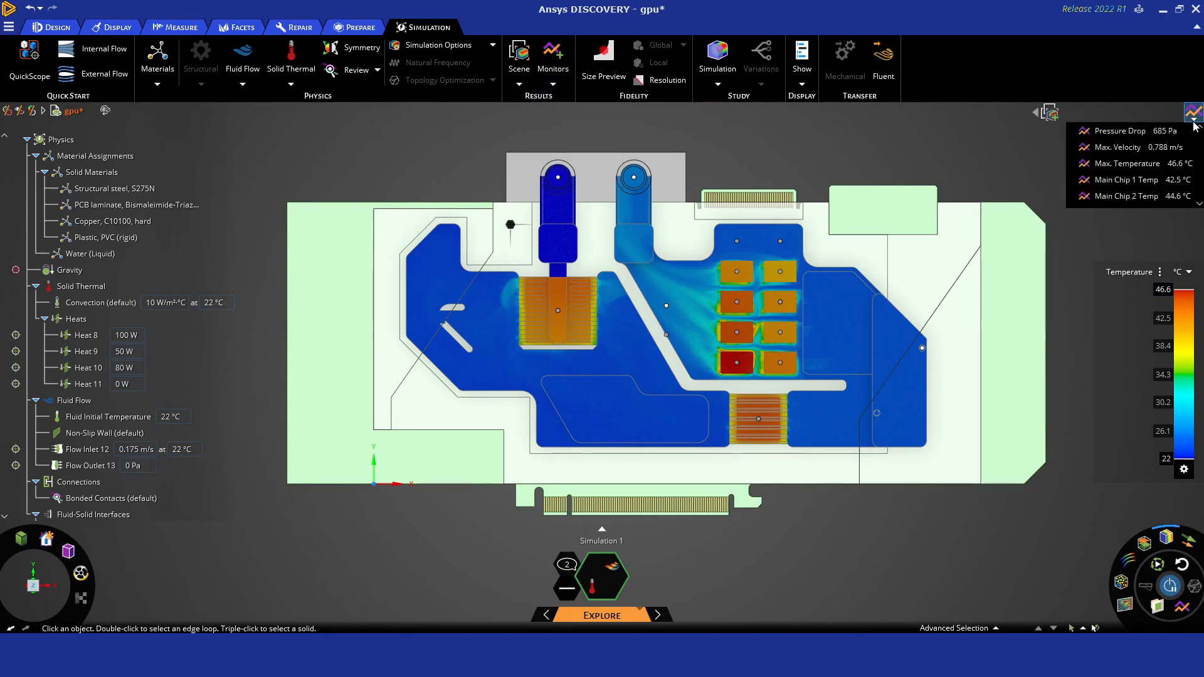
pyautogui.click(1129, 164)
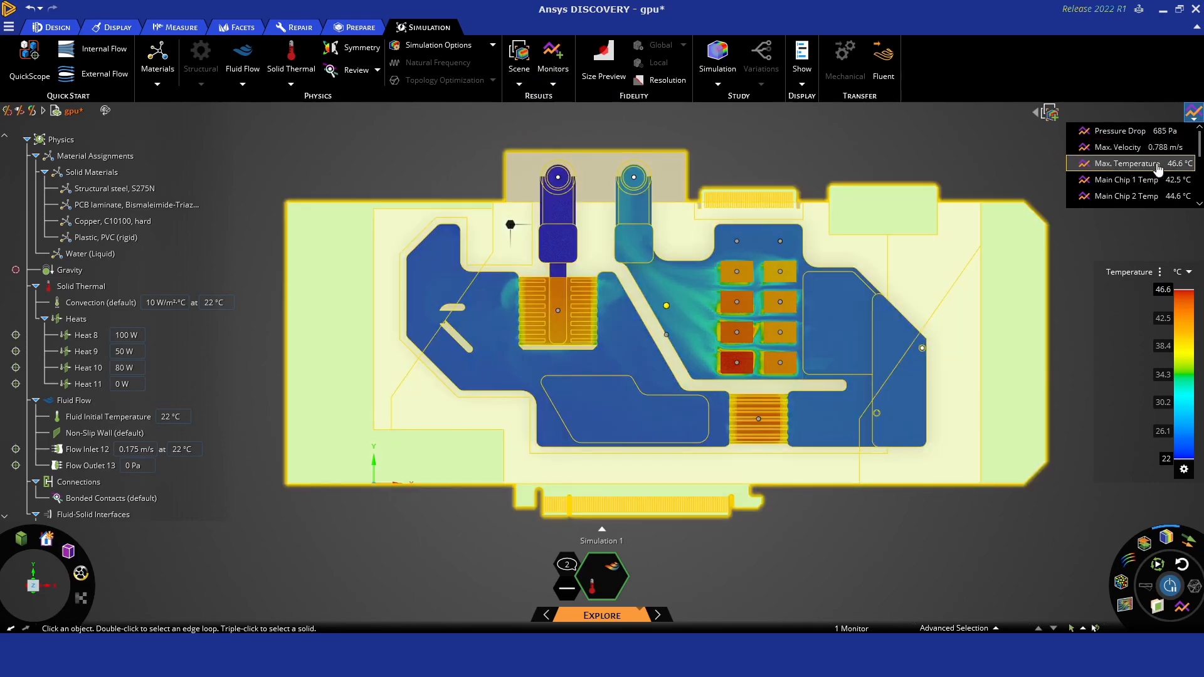
pyautogui.click(1129, 180)
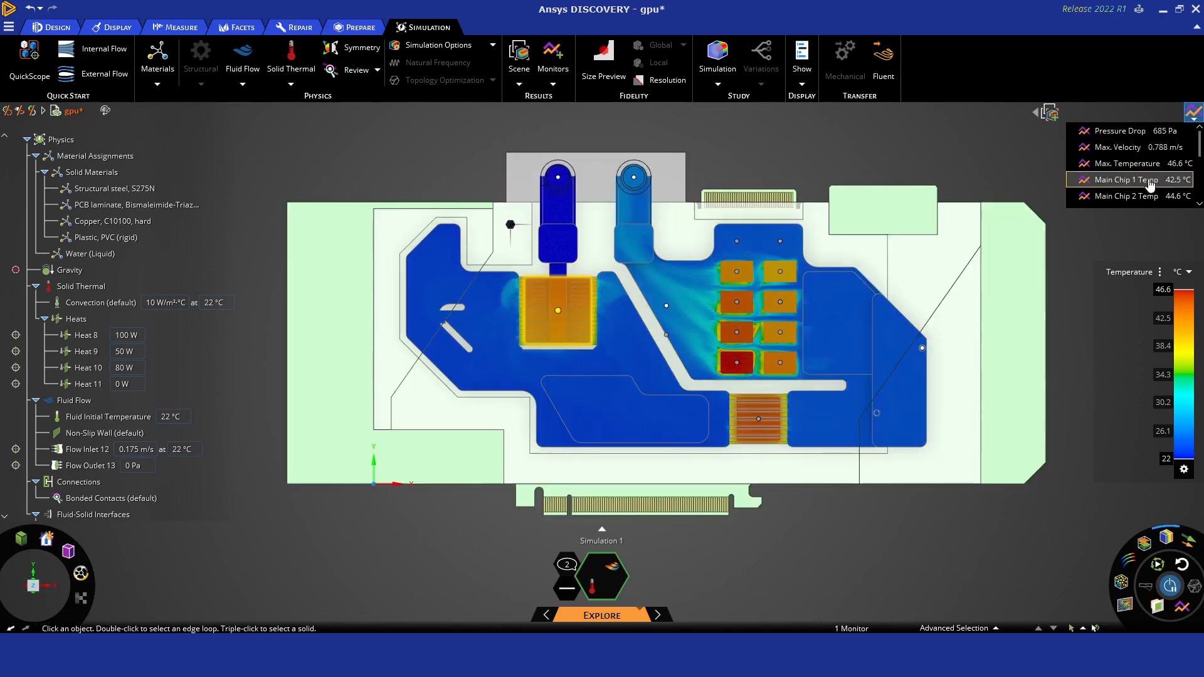
pyautogui.click(1128, 179)
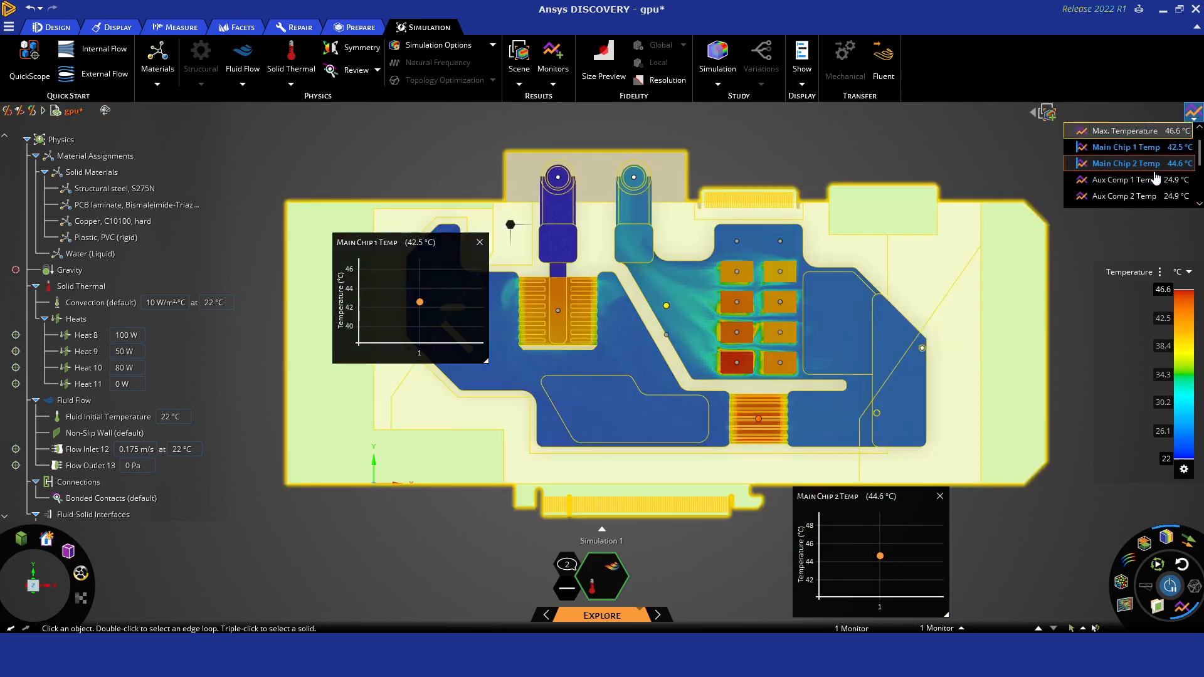
pyautogui.scroll(-3)
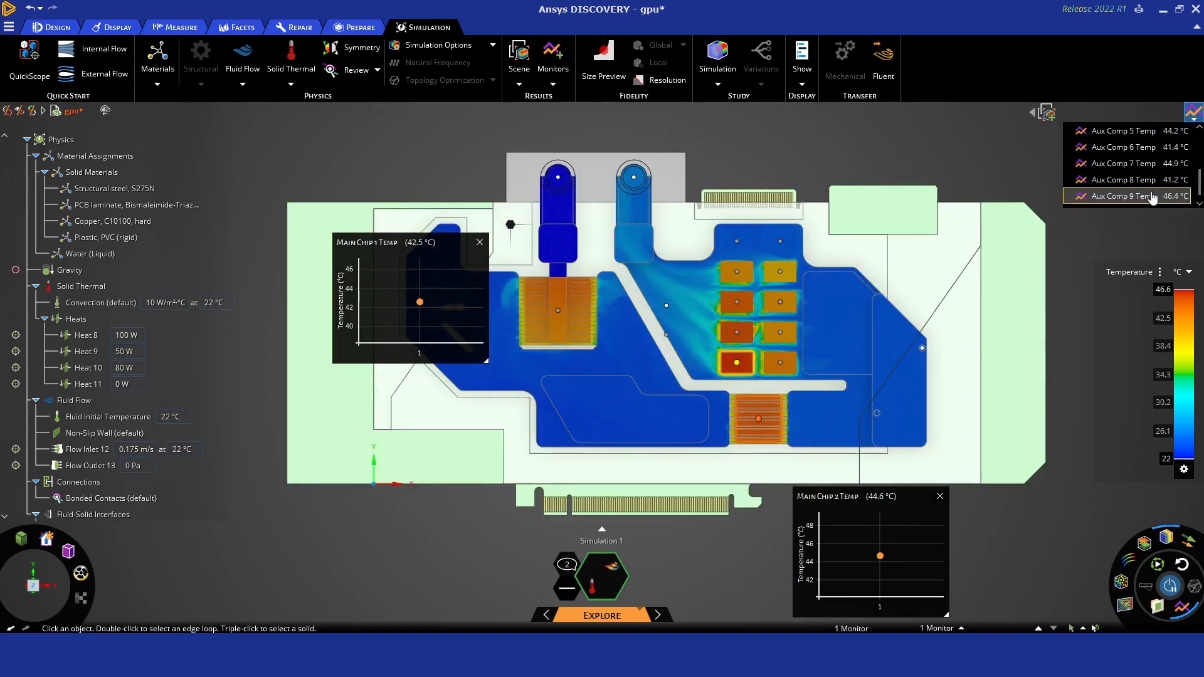
pyautogui.click(1125, 196)
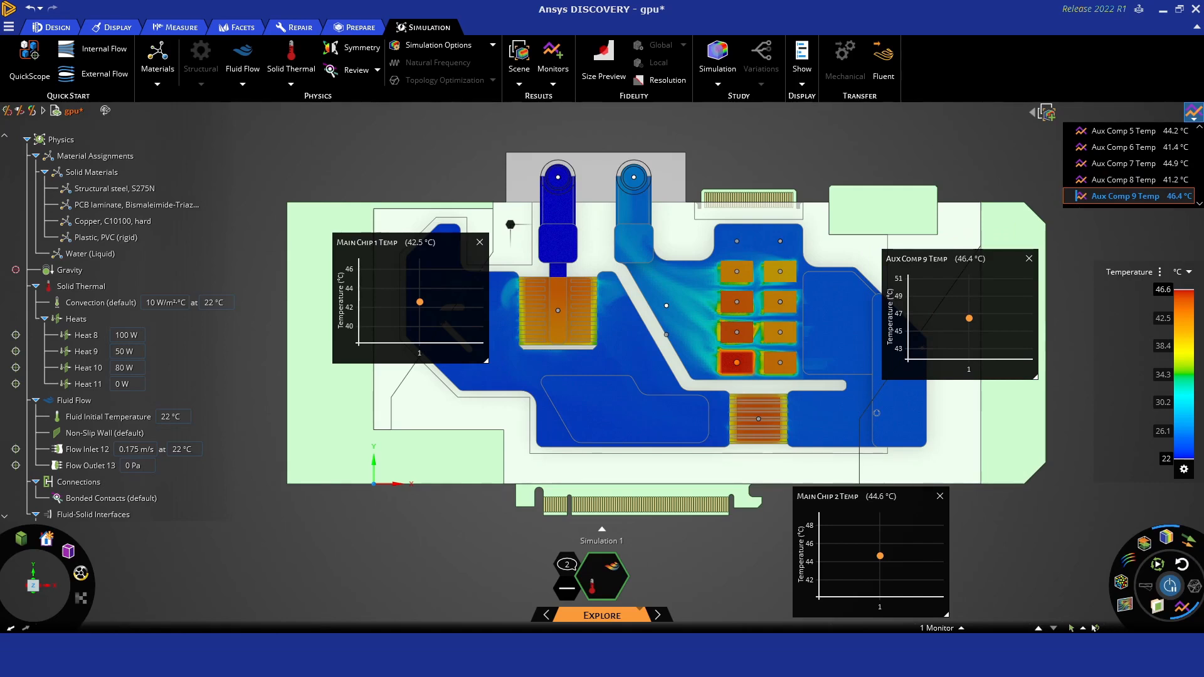
pyautogui.click(74, 400)
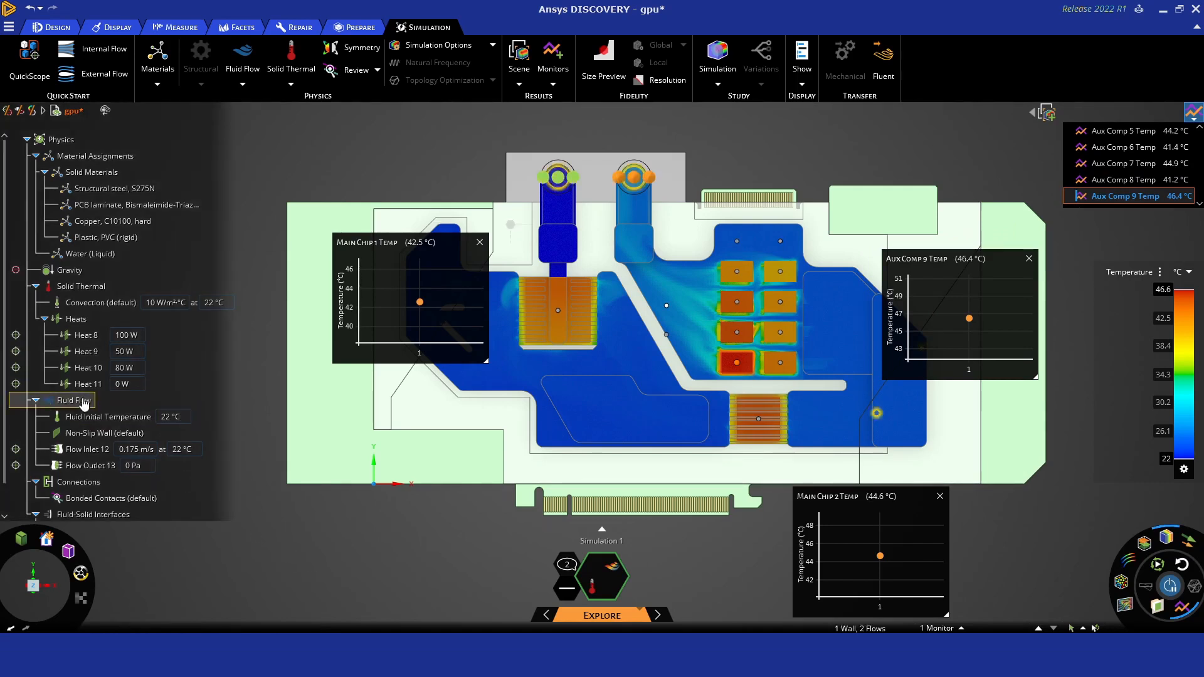
# Change the Heat 11 power load to 20 W
pyautogui.click(88, 383)
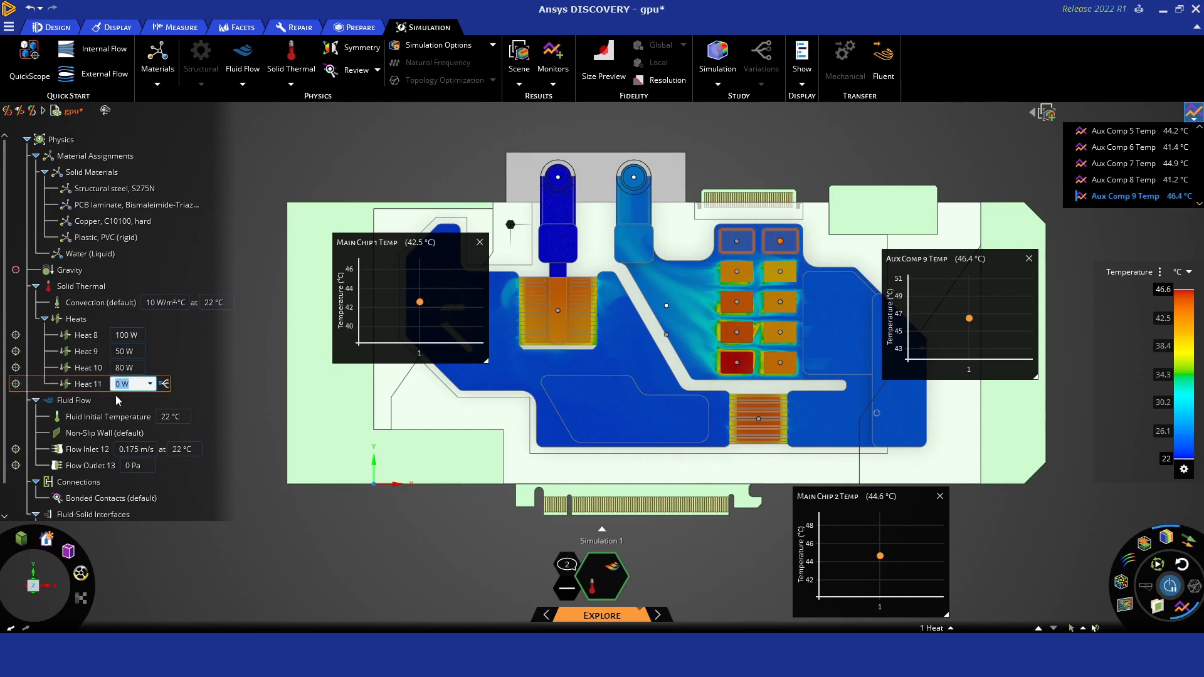
pyautogui.write('20')
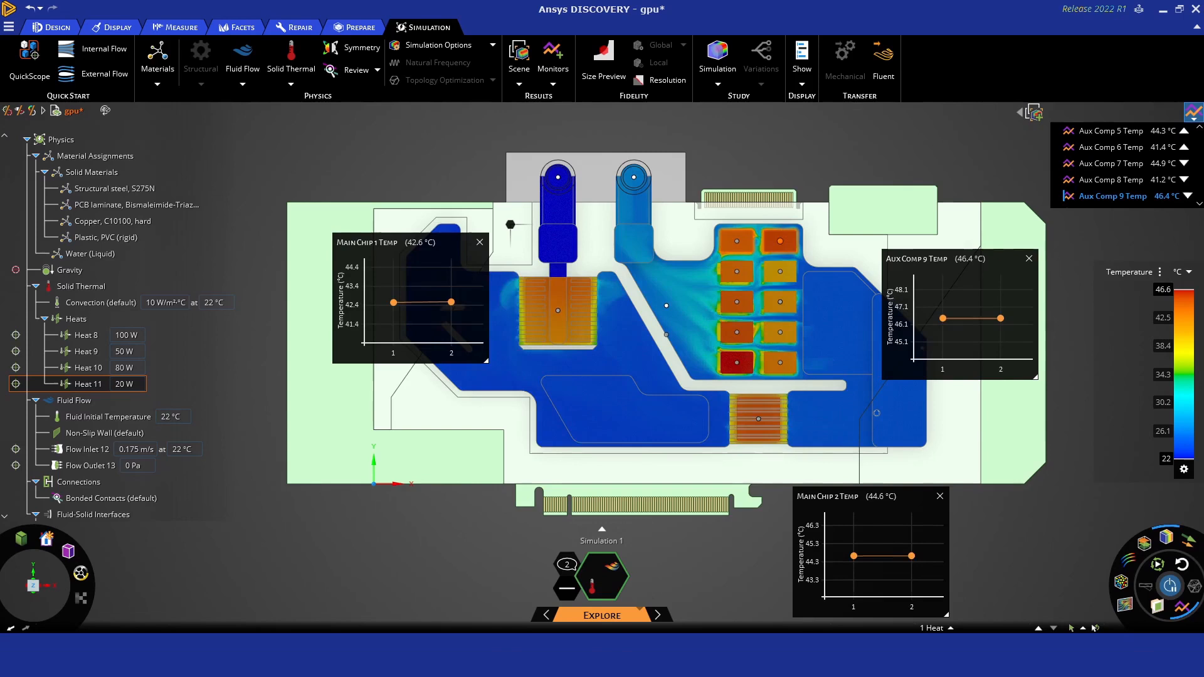
pyautogui.moveTo(956, 141)
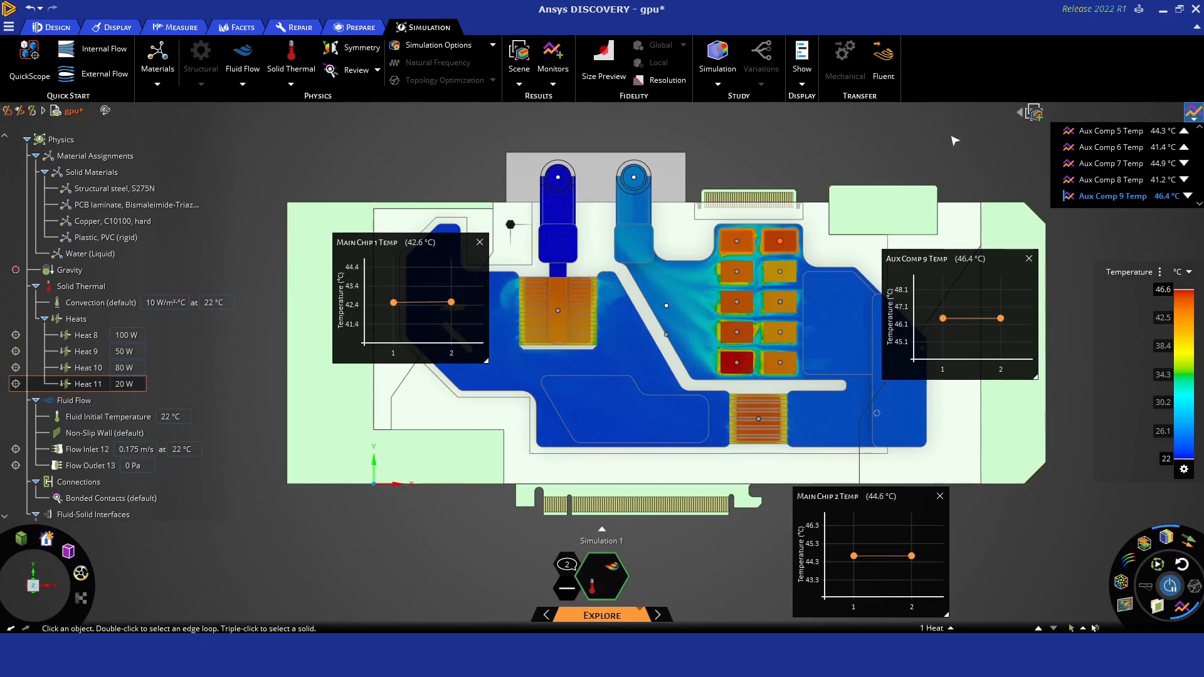
pyautogui.moveTo(953, 114)
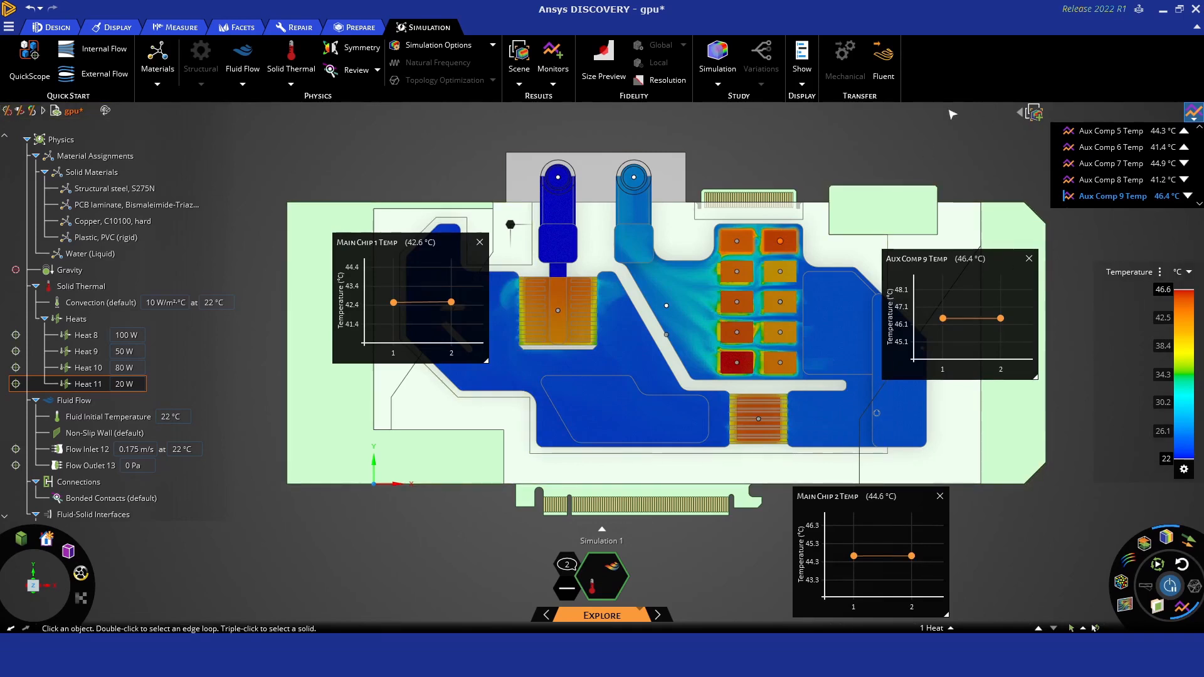
pyautogui.click(86, 449)
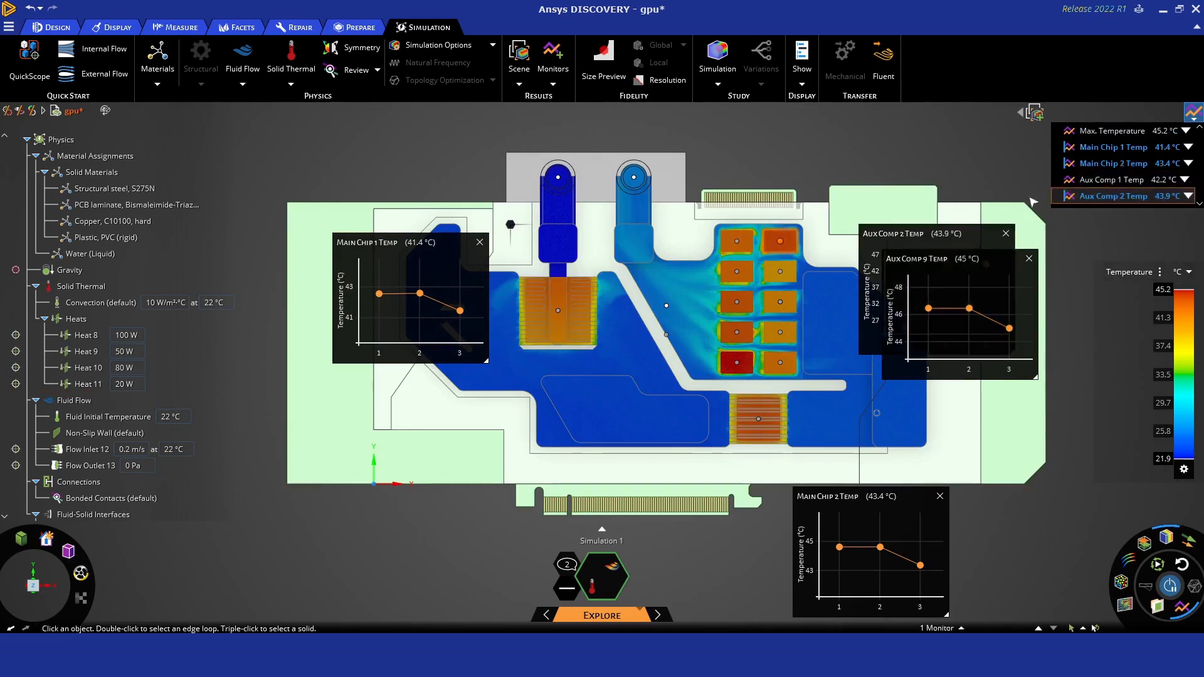
# Switch from simulation back to geometry editing
pyautogui.click(51, 27)
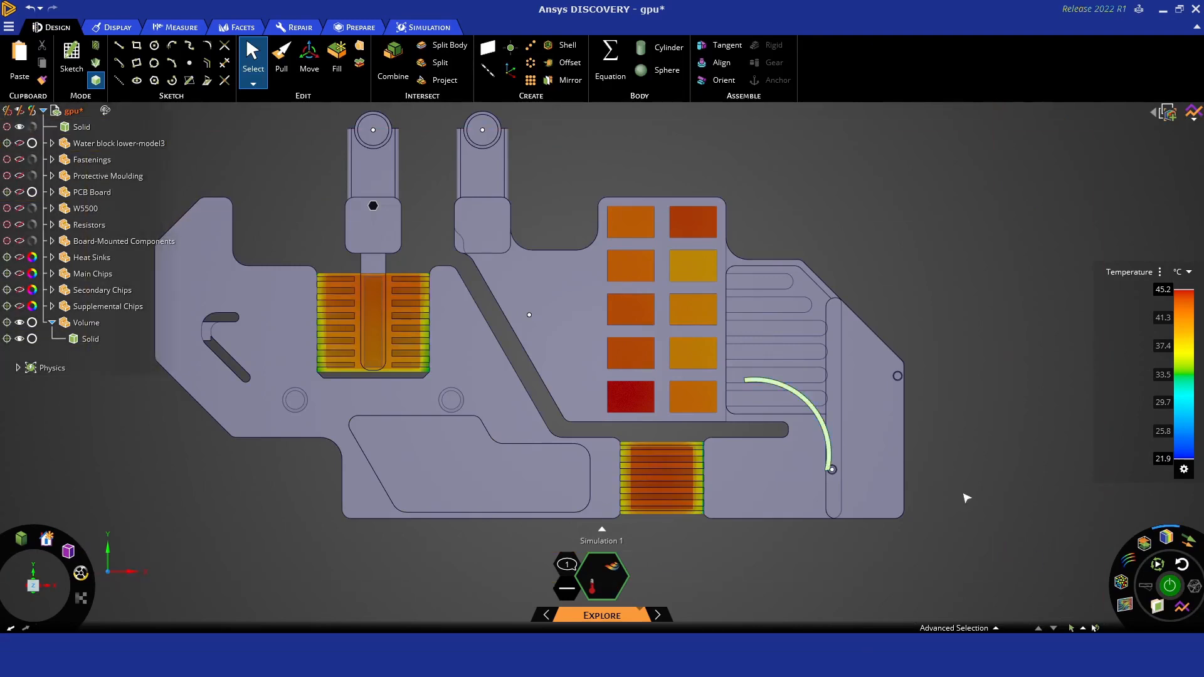
# Add the arc turning vane and open the Aux Comp 9 Temp chart, now 43.1 °C
pyautogui.click(392, 54)
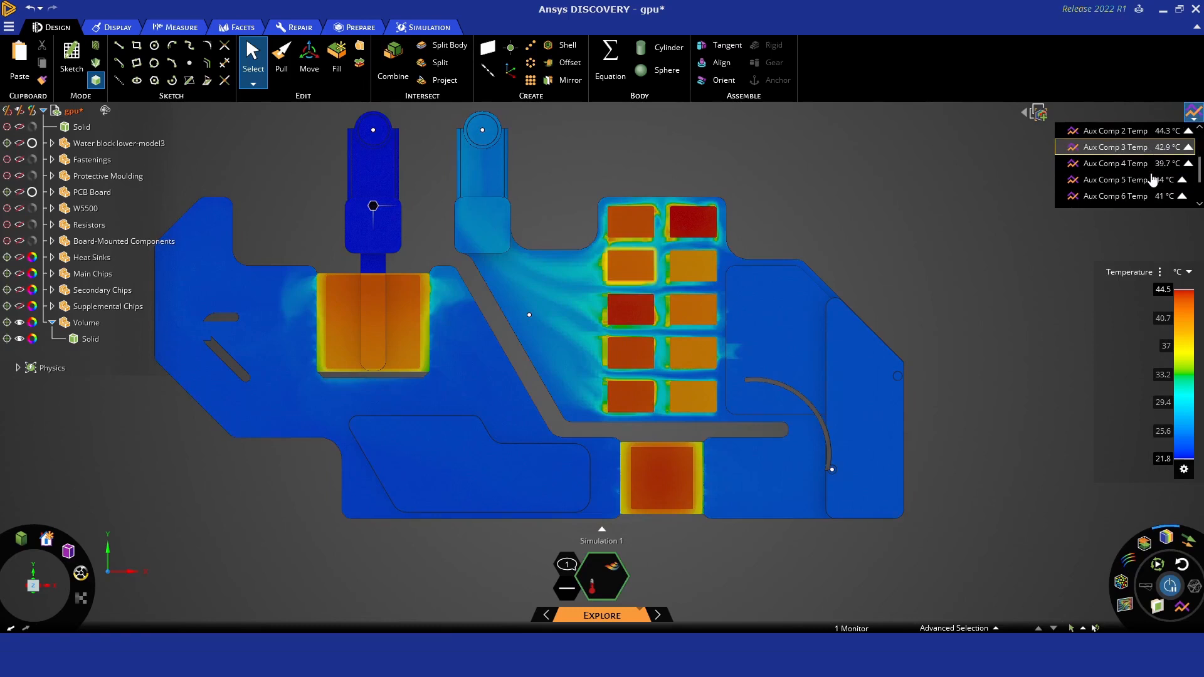
pyautogui.scroll(-3)
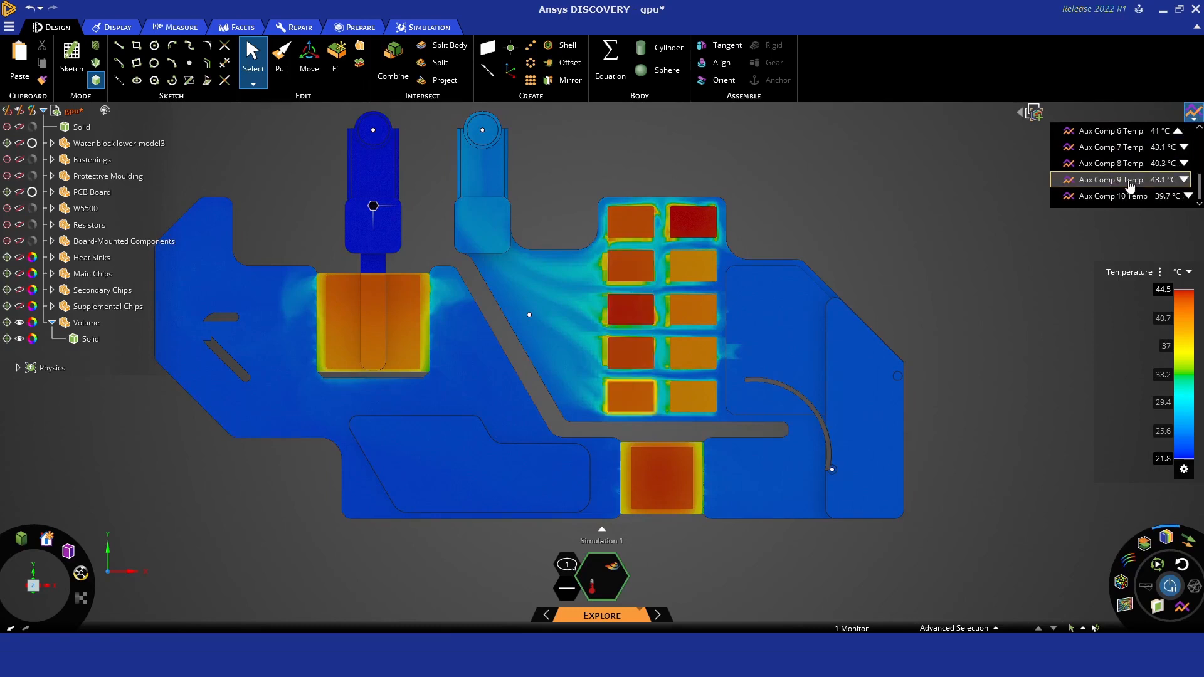
pyautogui.click(1111, 178)
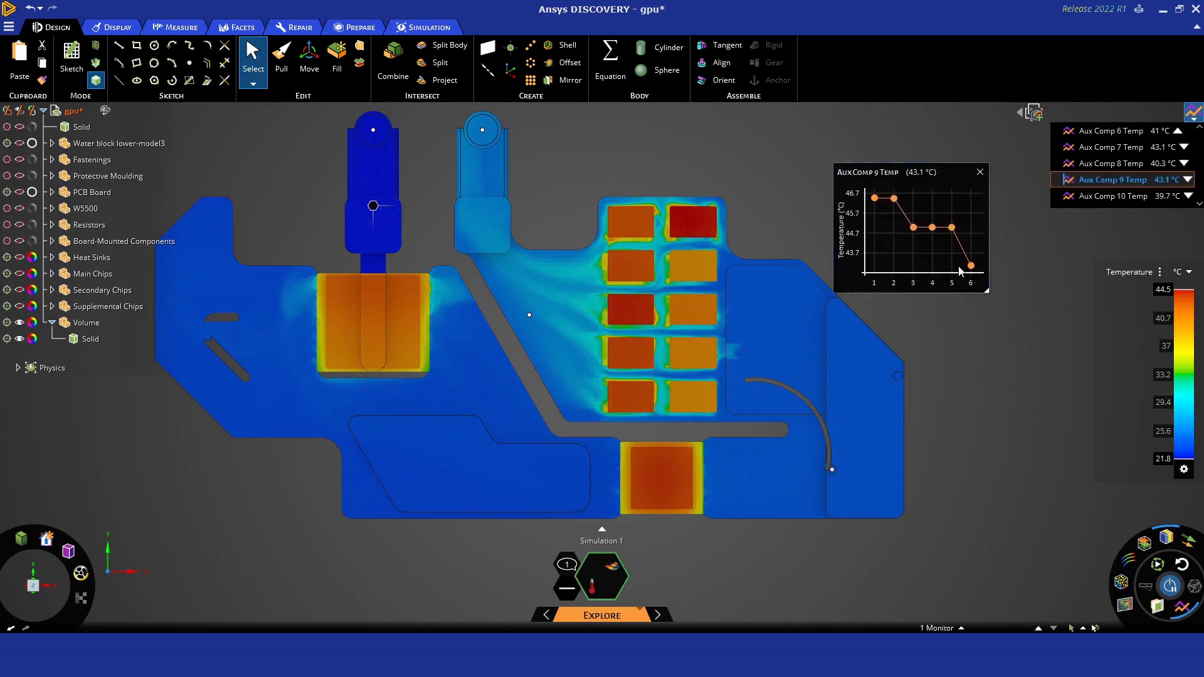
pyautogui.moveTo(1013, 487)
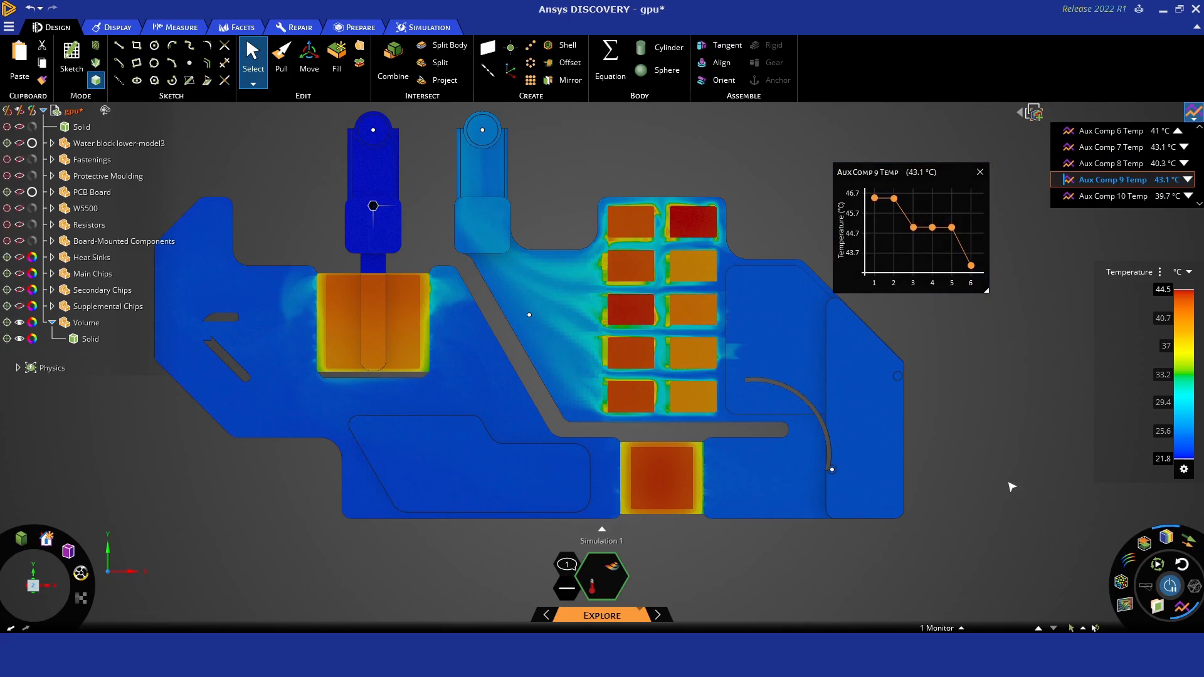